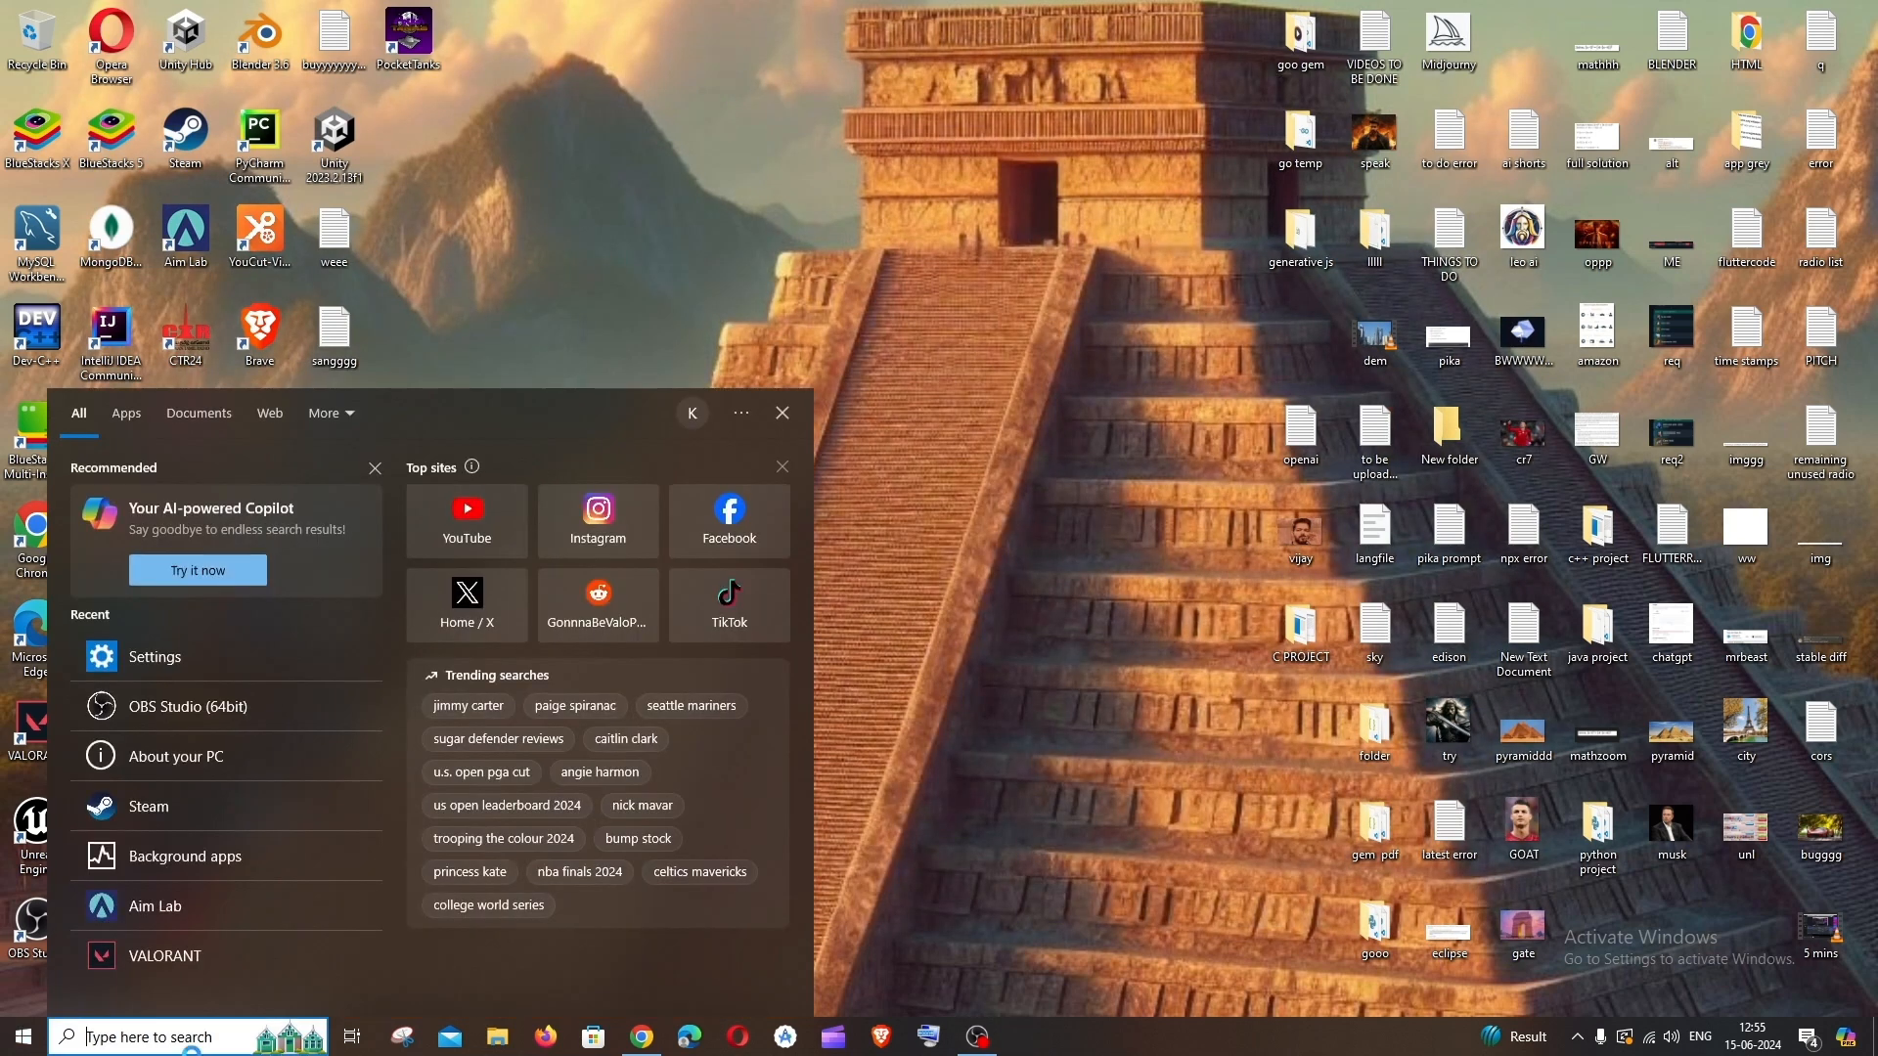
Step: Search for "services" in Start so the Services app appears as best match
text(services)
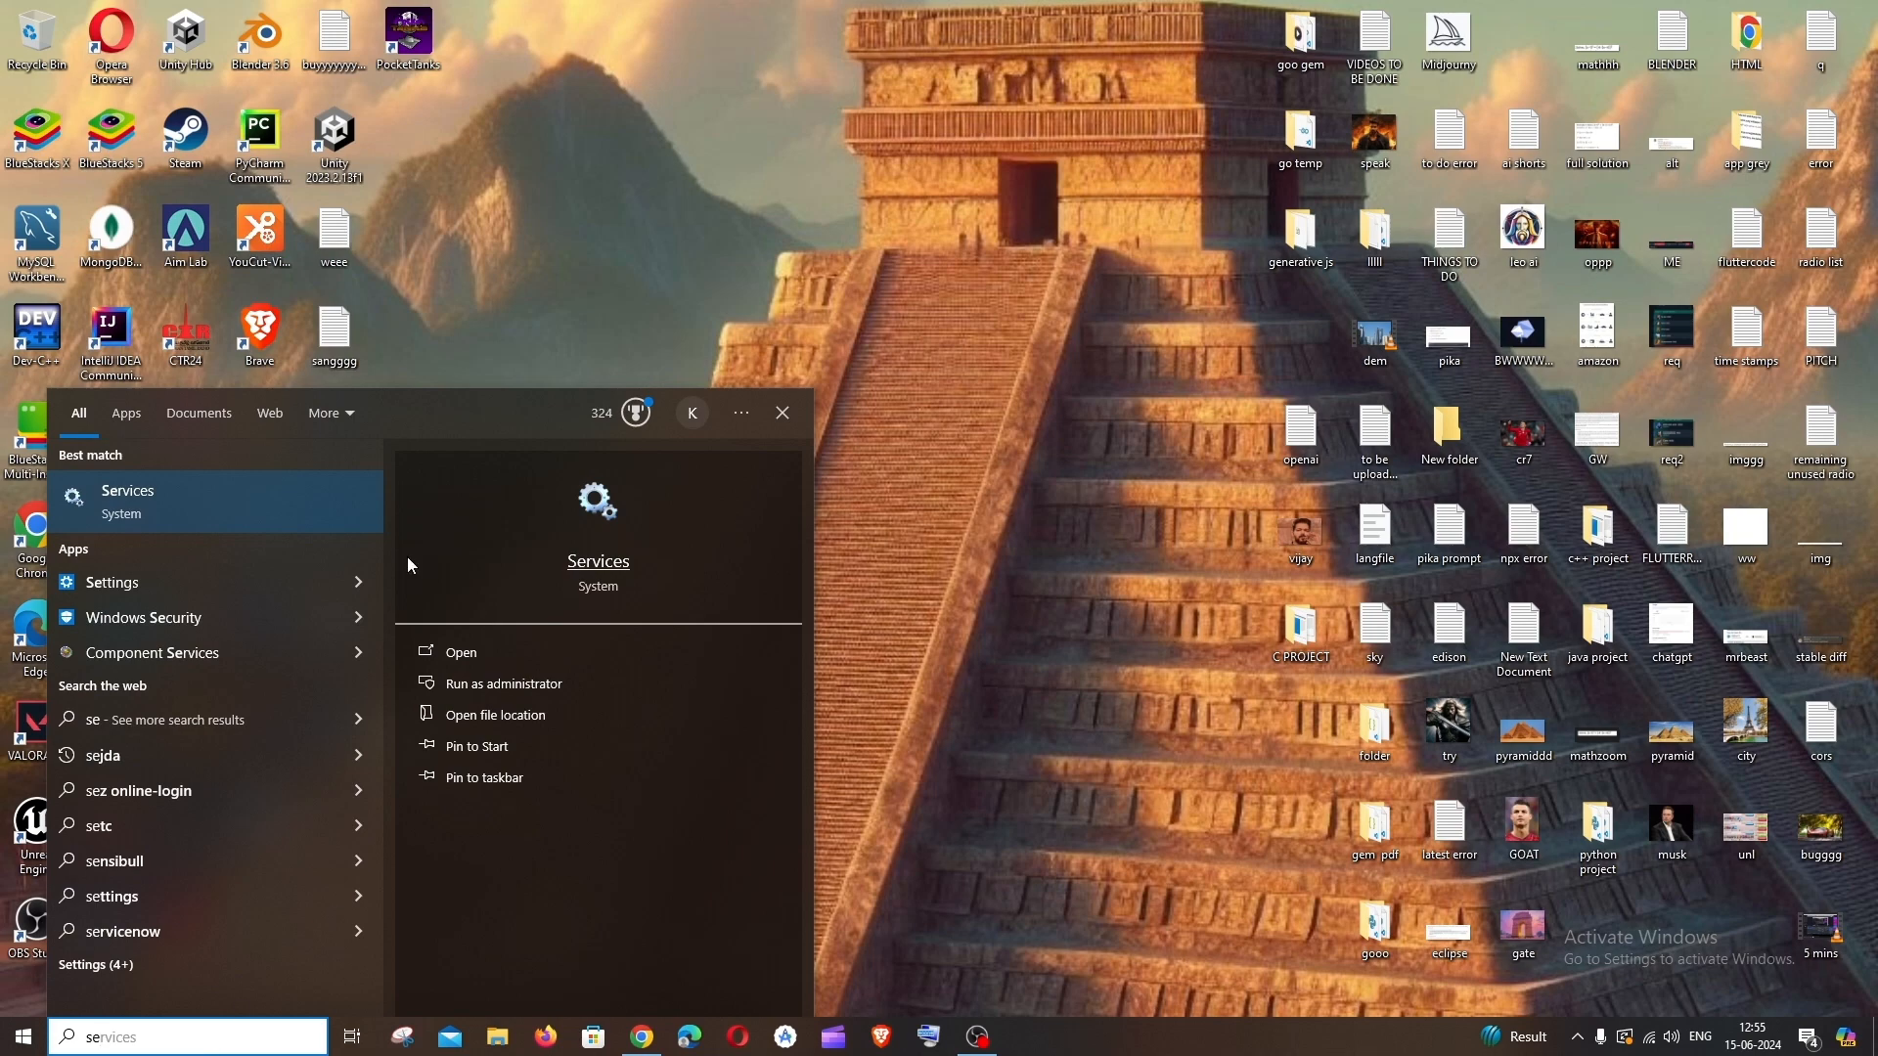
Step: Go to Settings > System > About to view this PC's device and Windows specifications
click(111, 583)
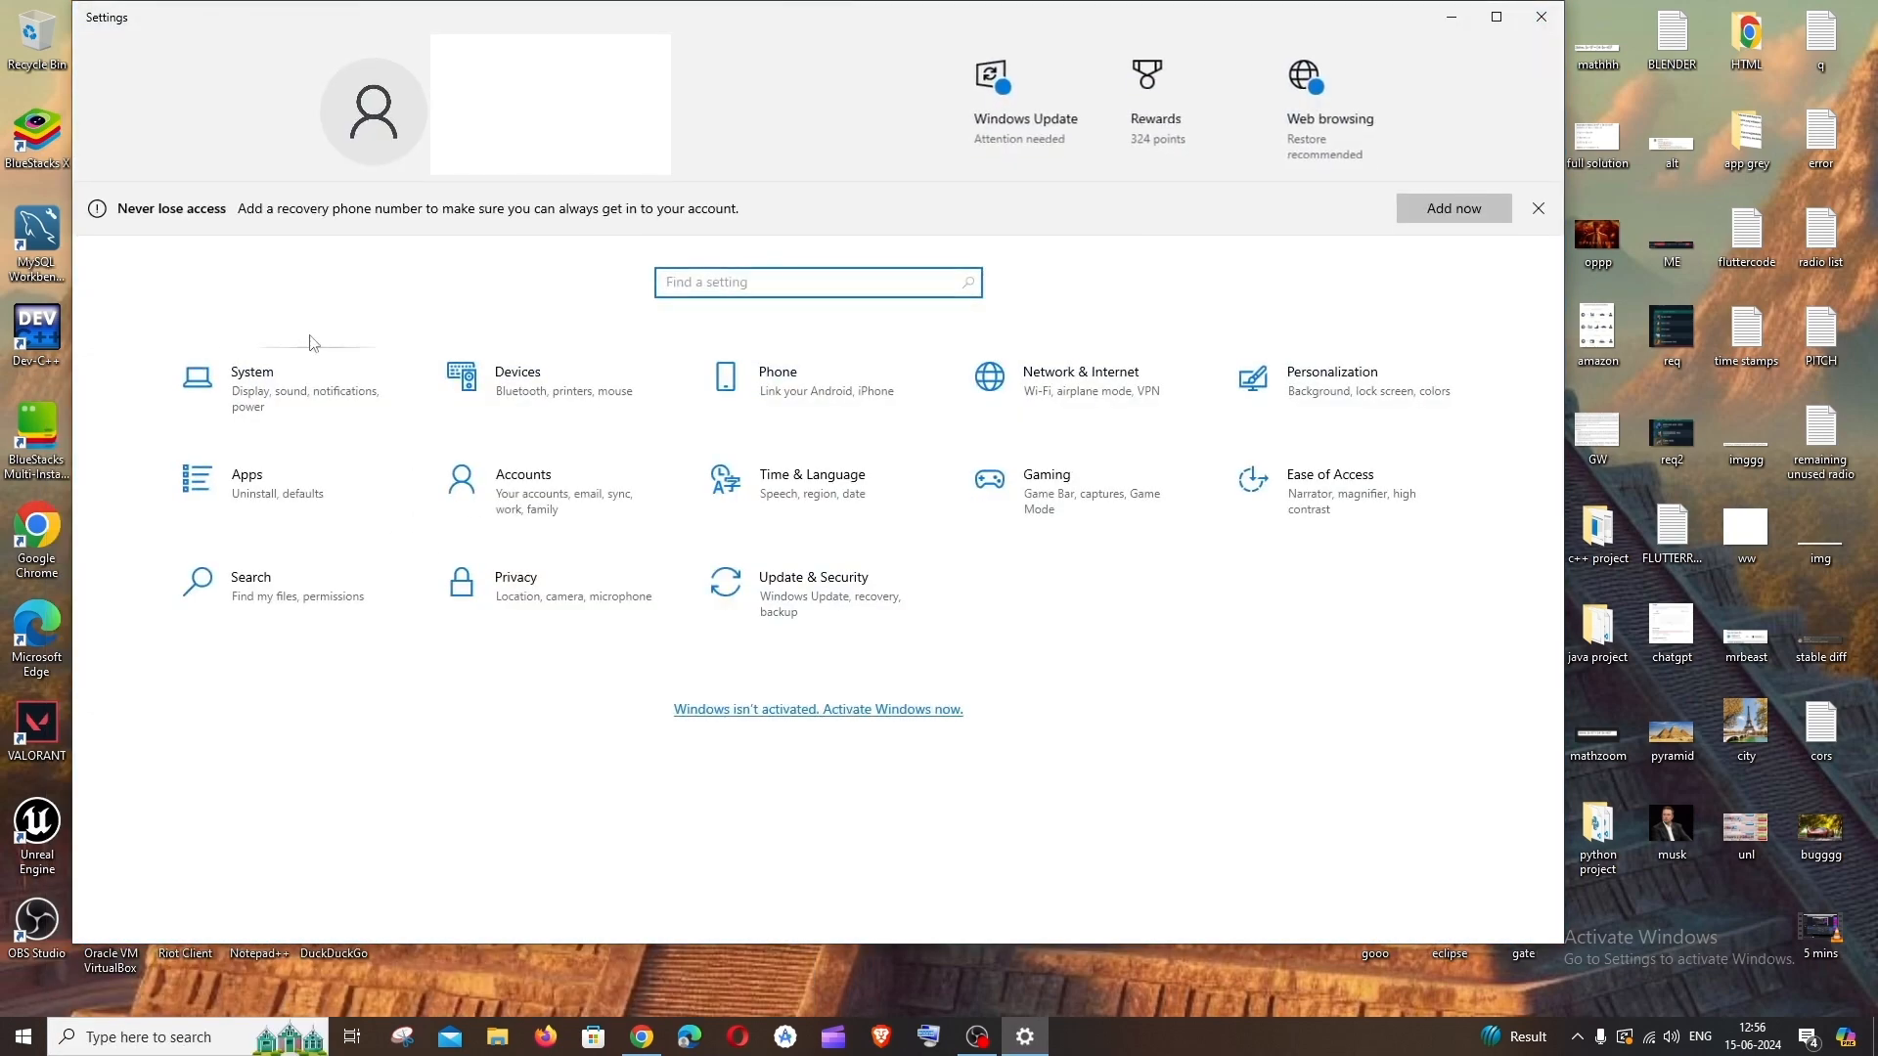
click(252, 381)
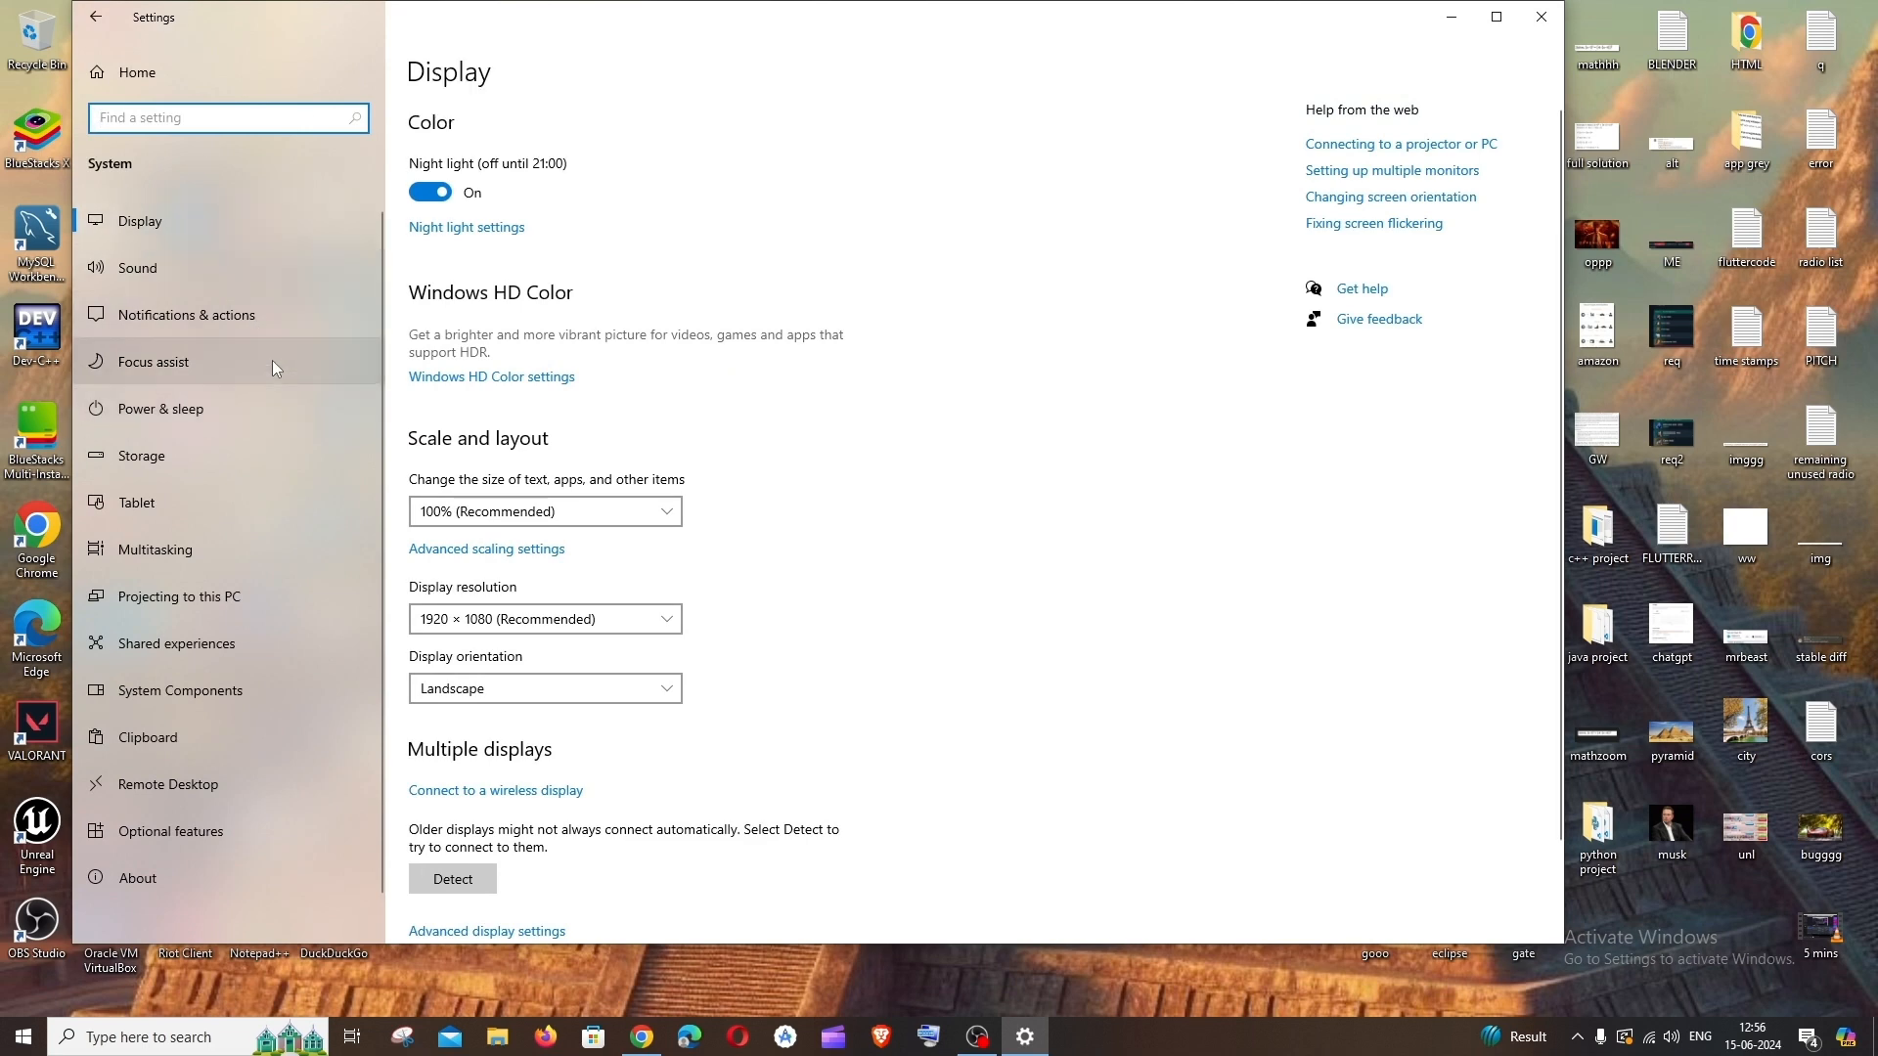
click(137, 882)
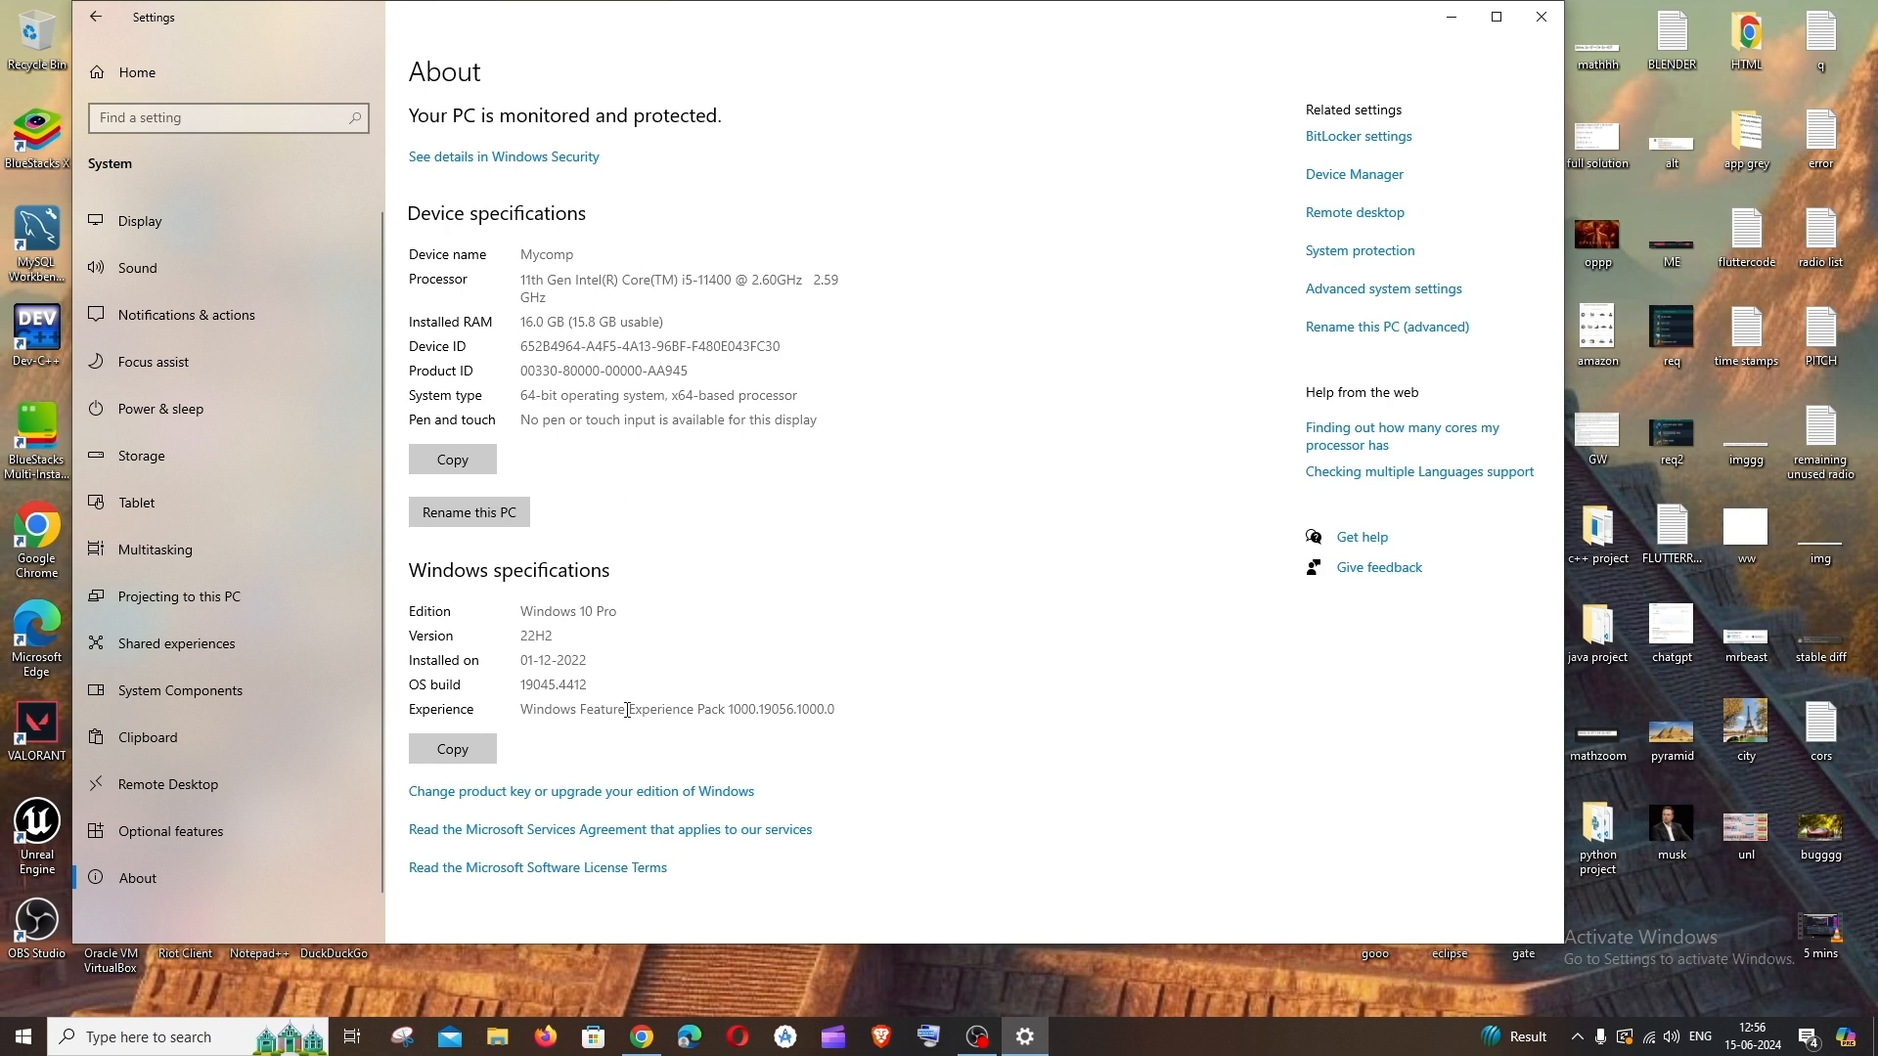
mouse_move(525, 800)
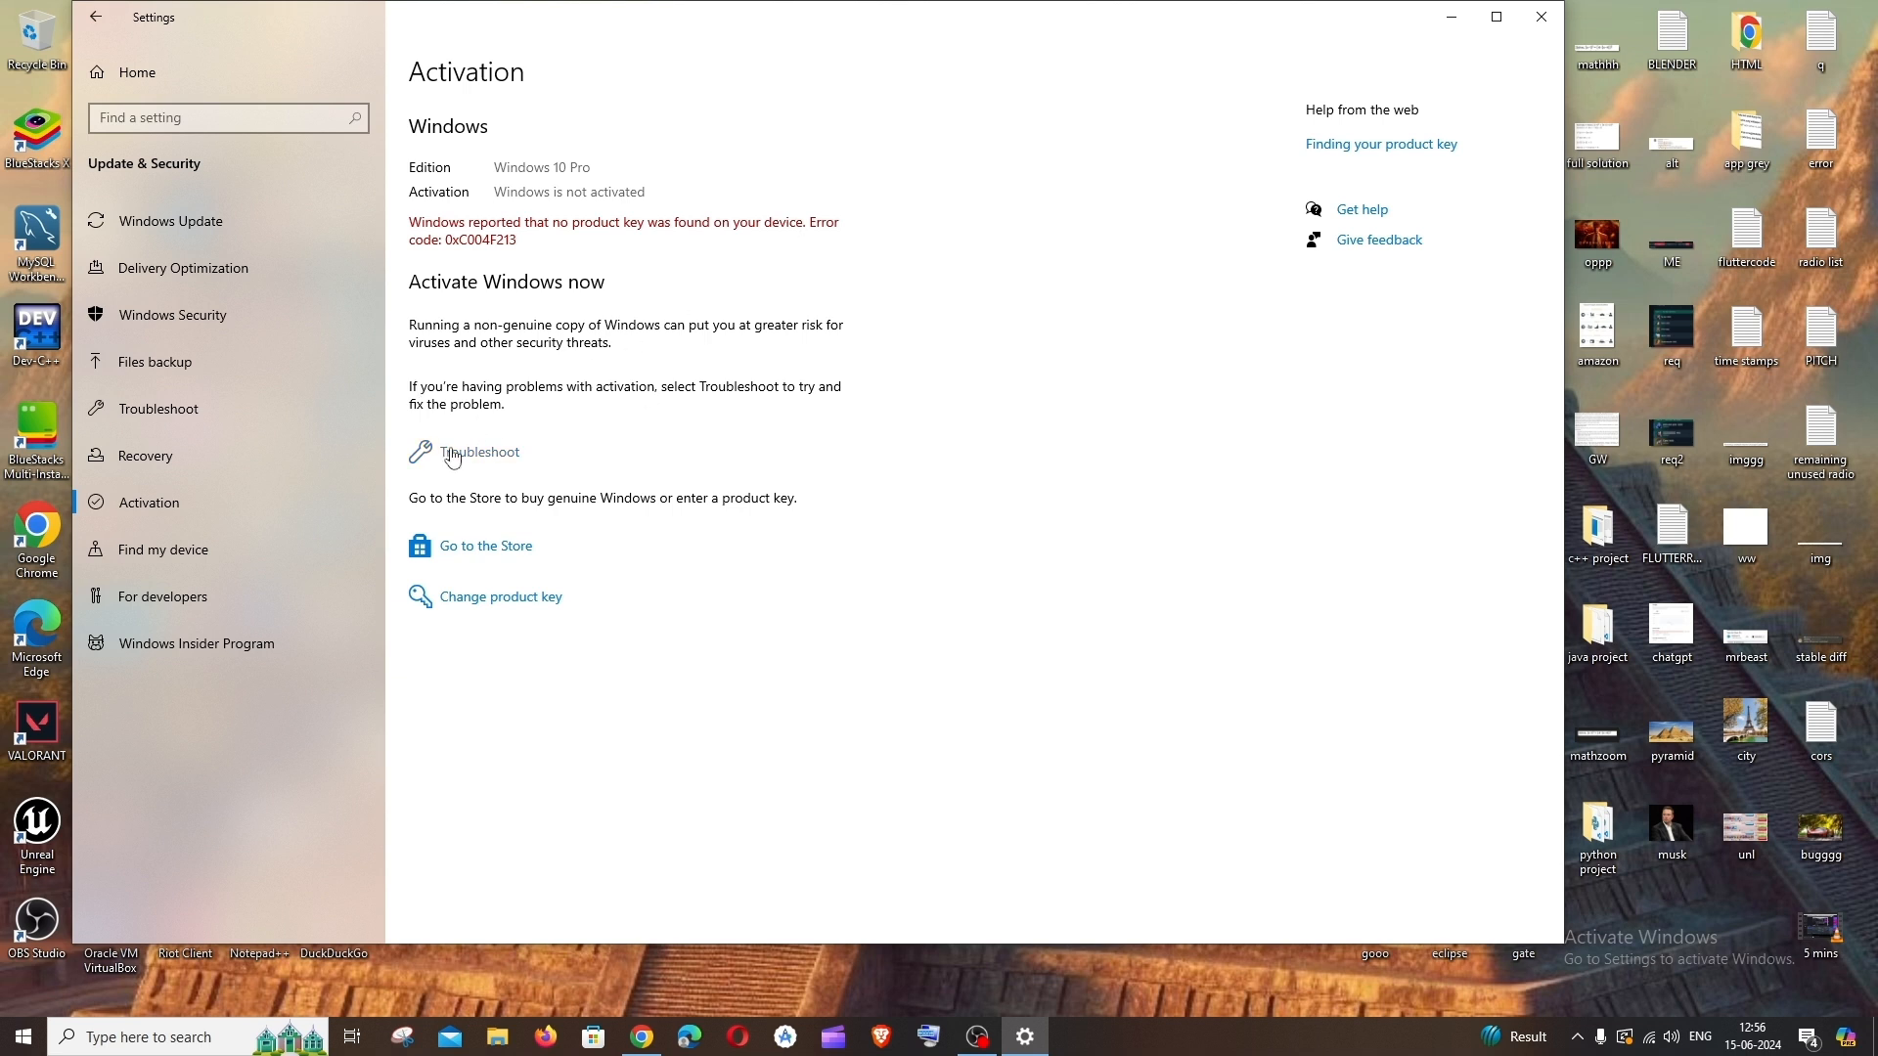
mouse_move(503, 605)
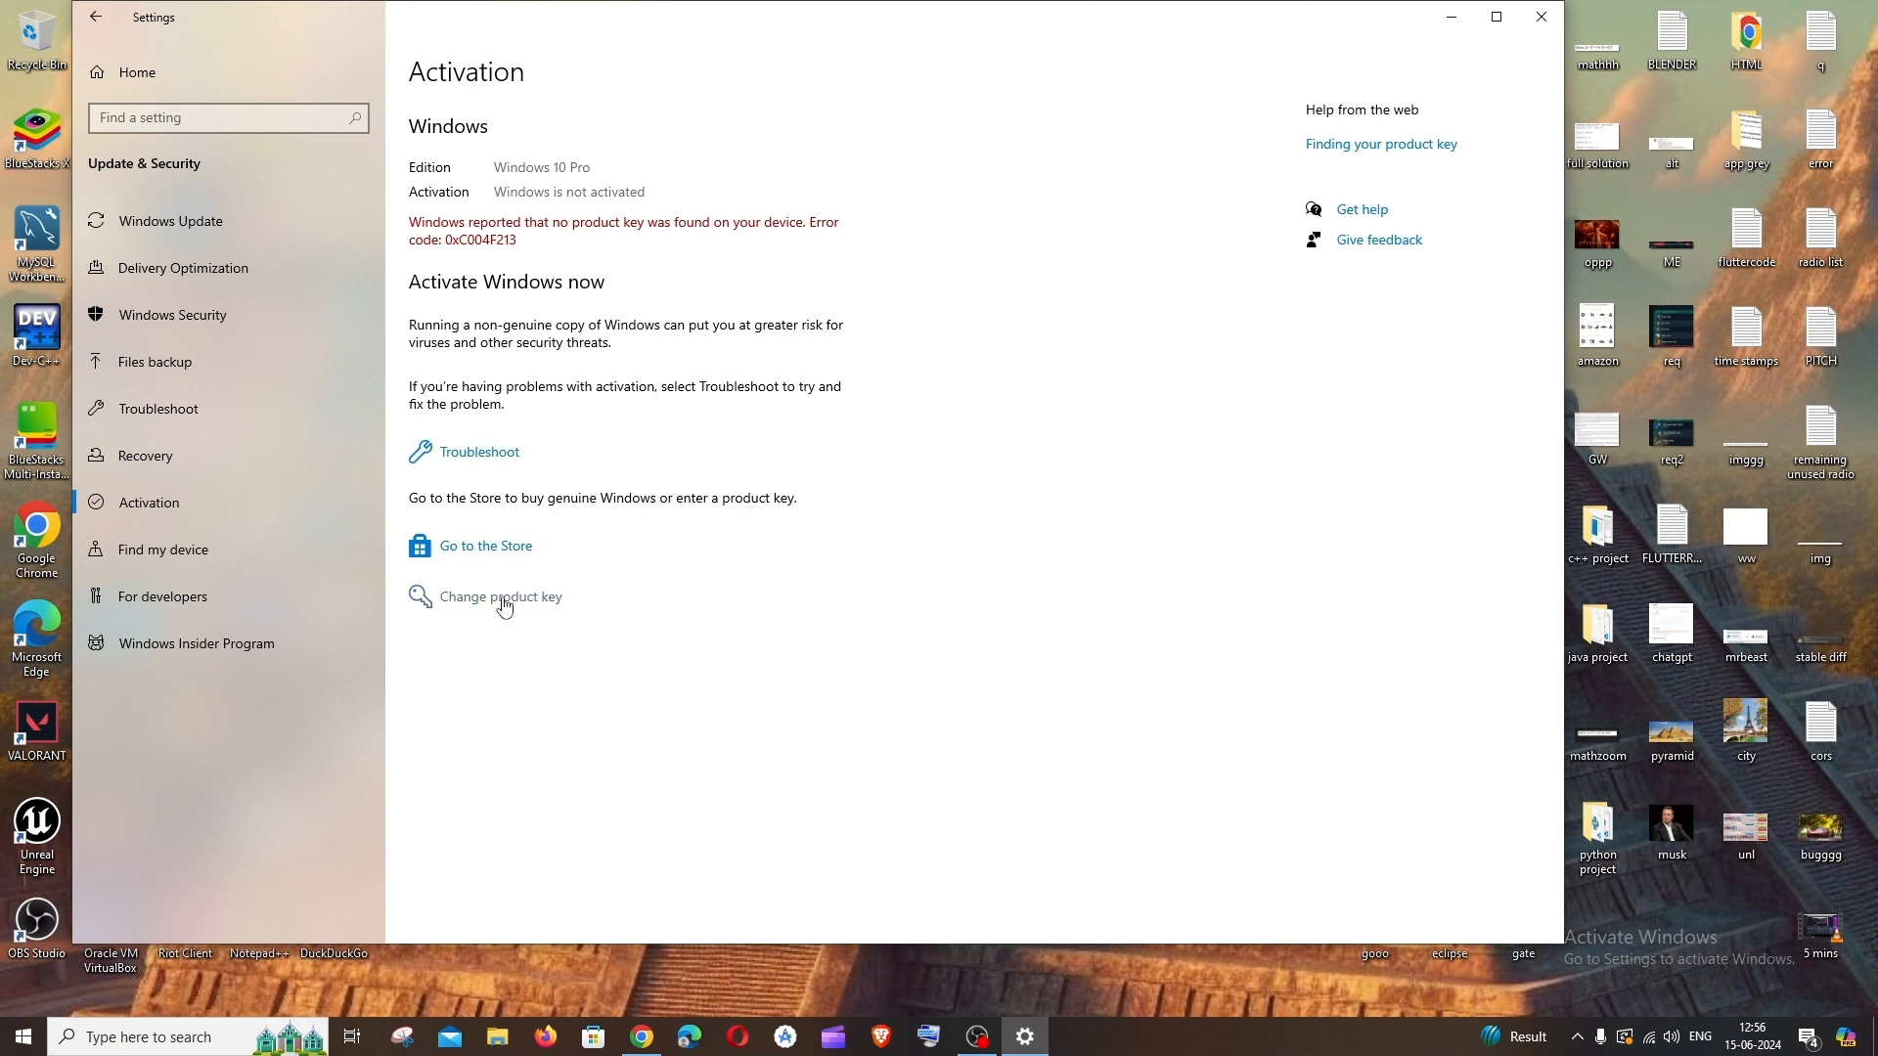
Step: Enter a new product key via Change product key and submit it with Next
click(498, 596)
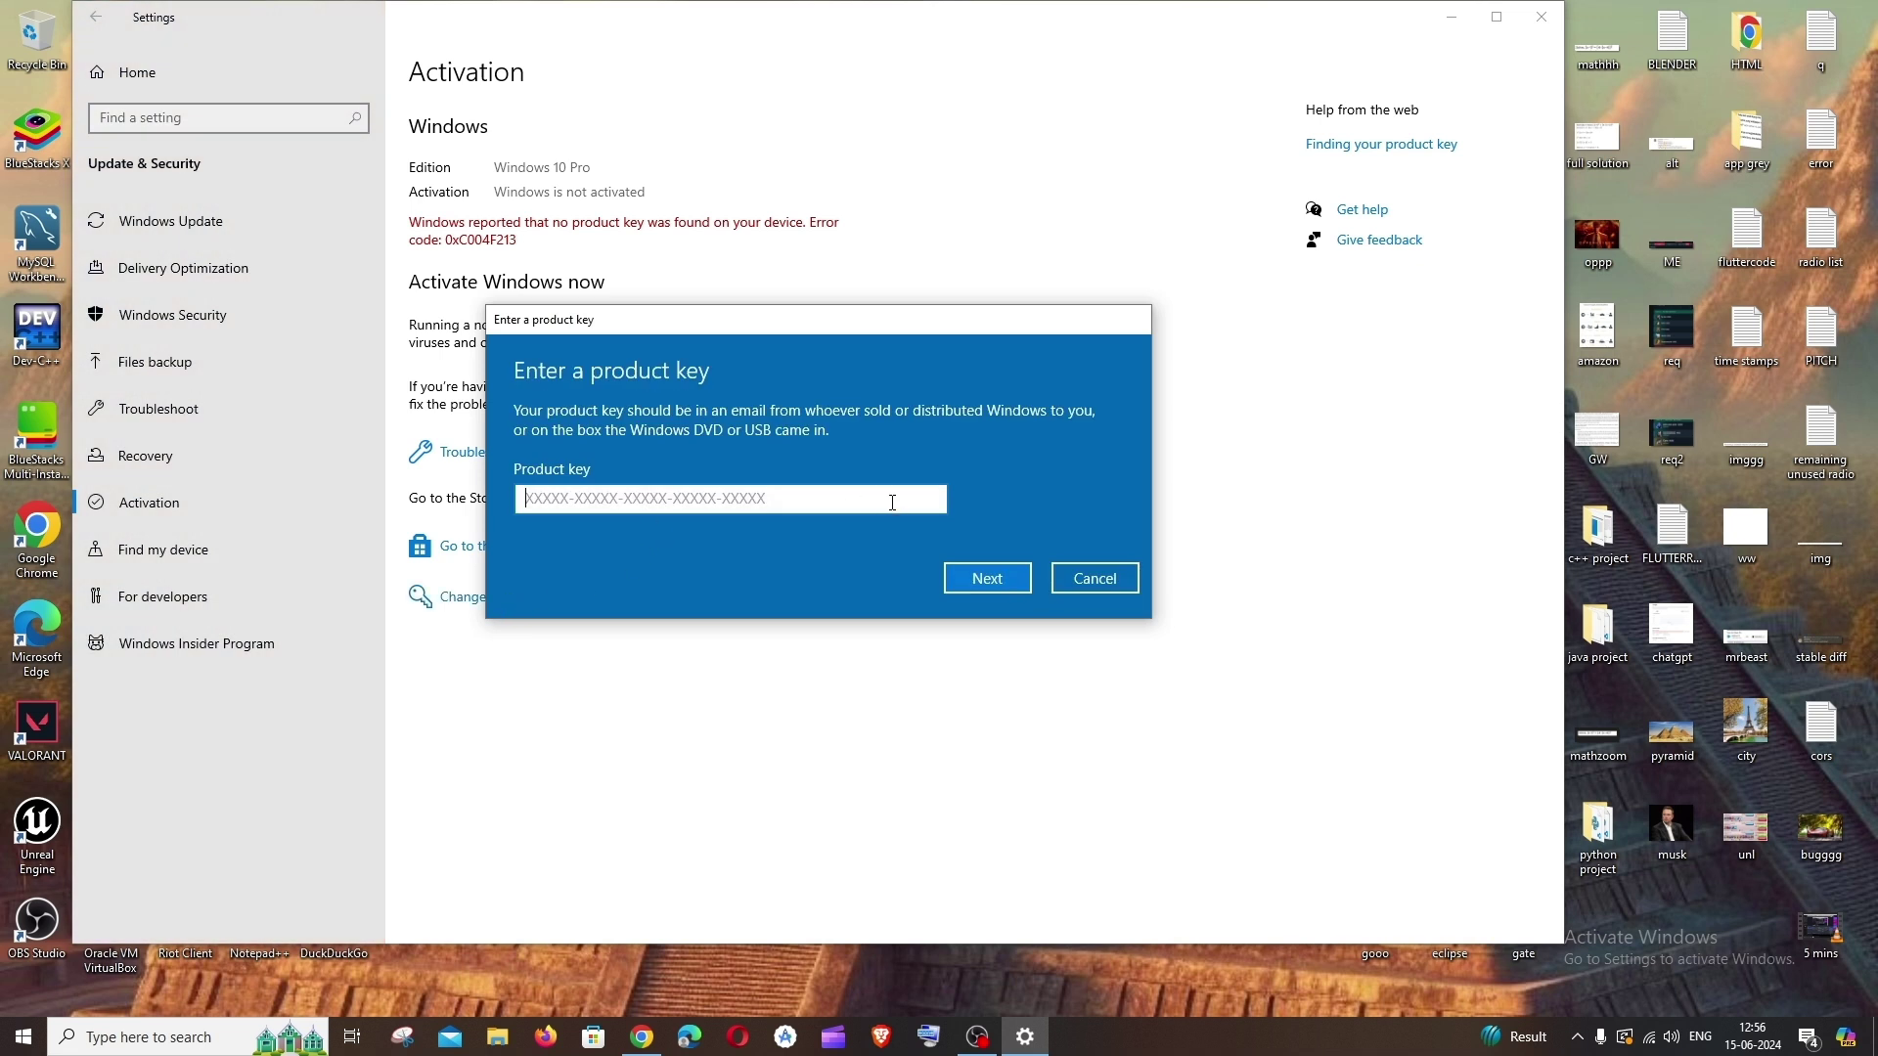
mouse_move(974, 1035)
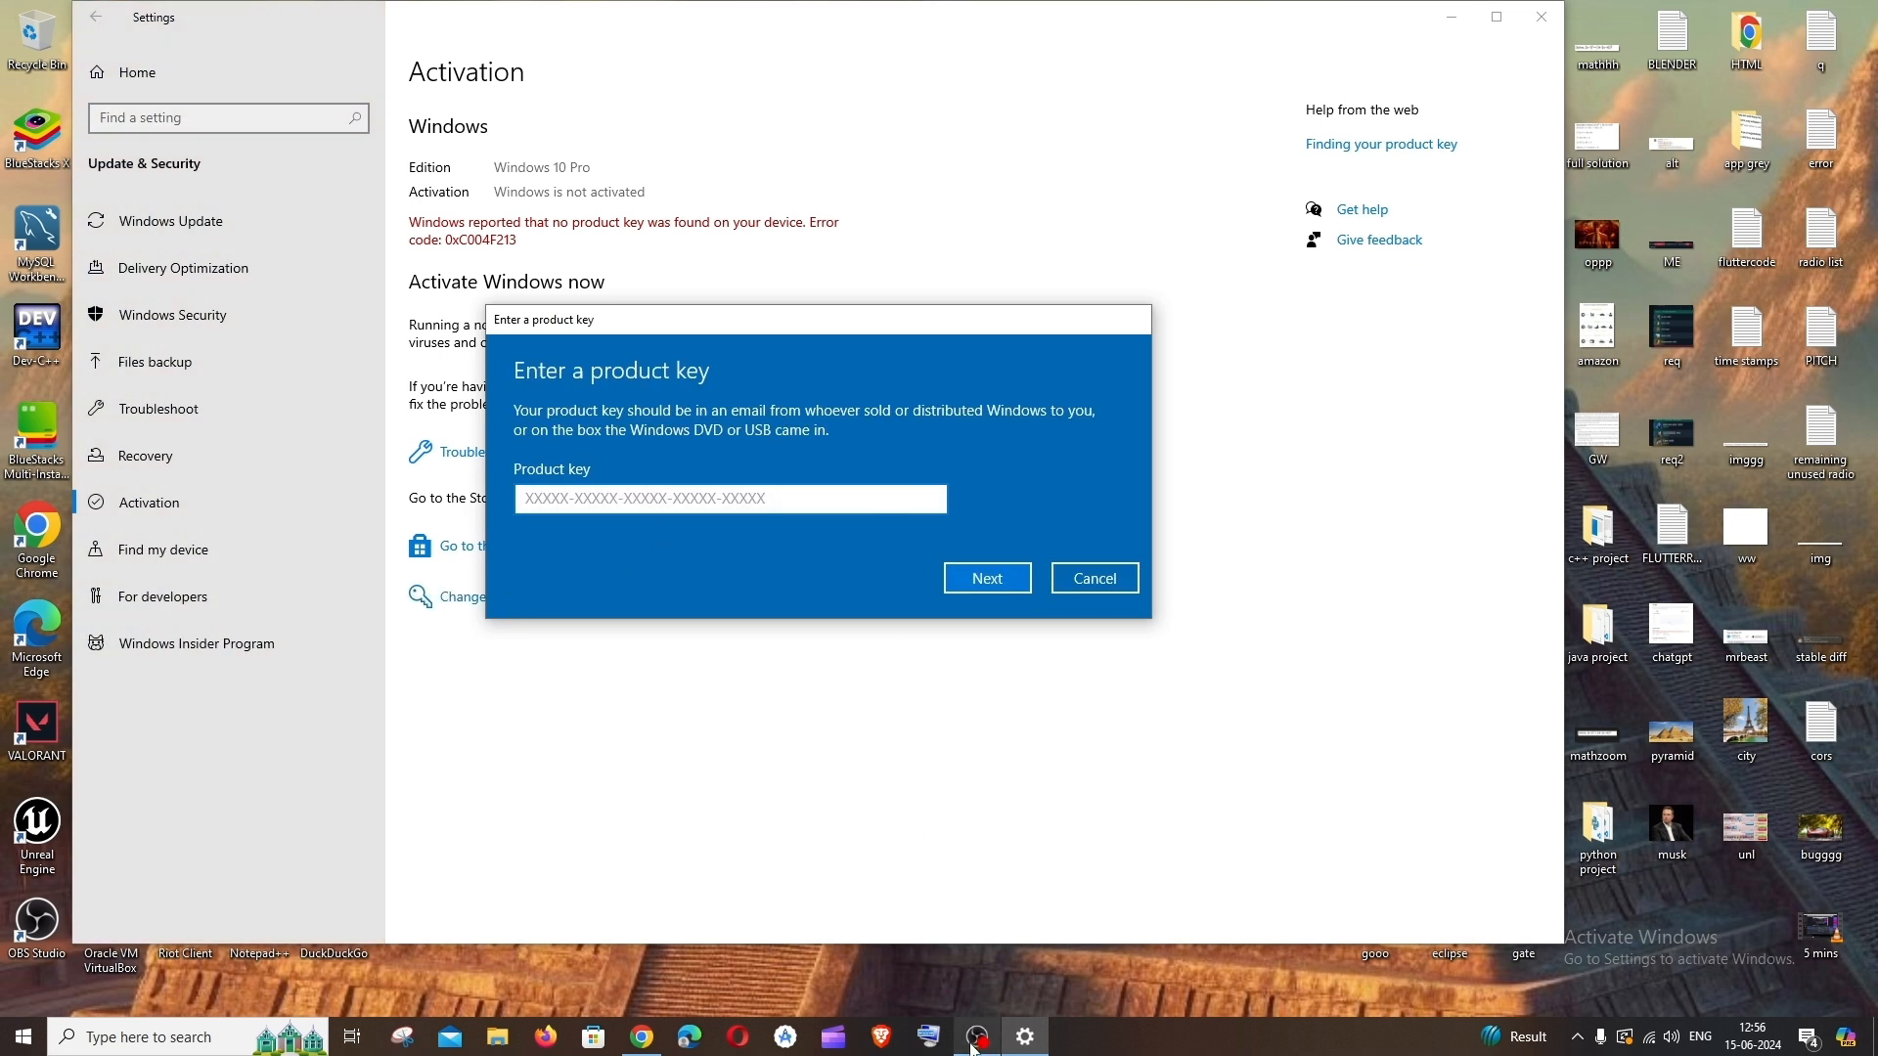
click(985, 576)
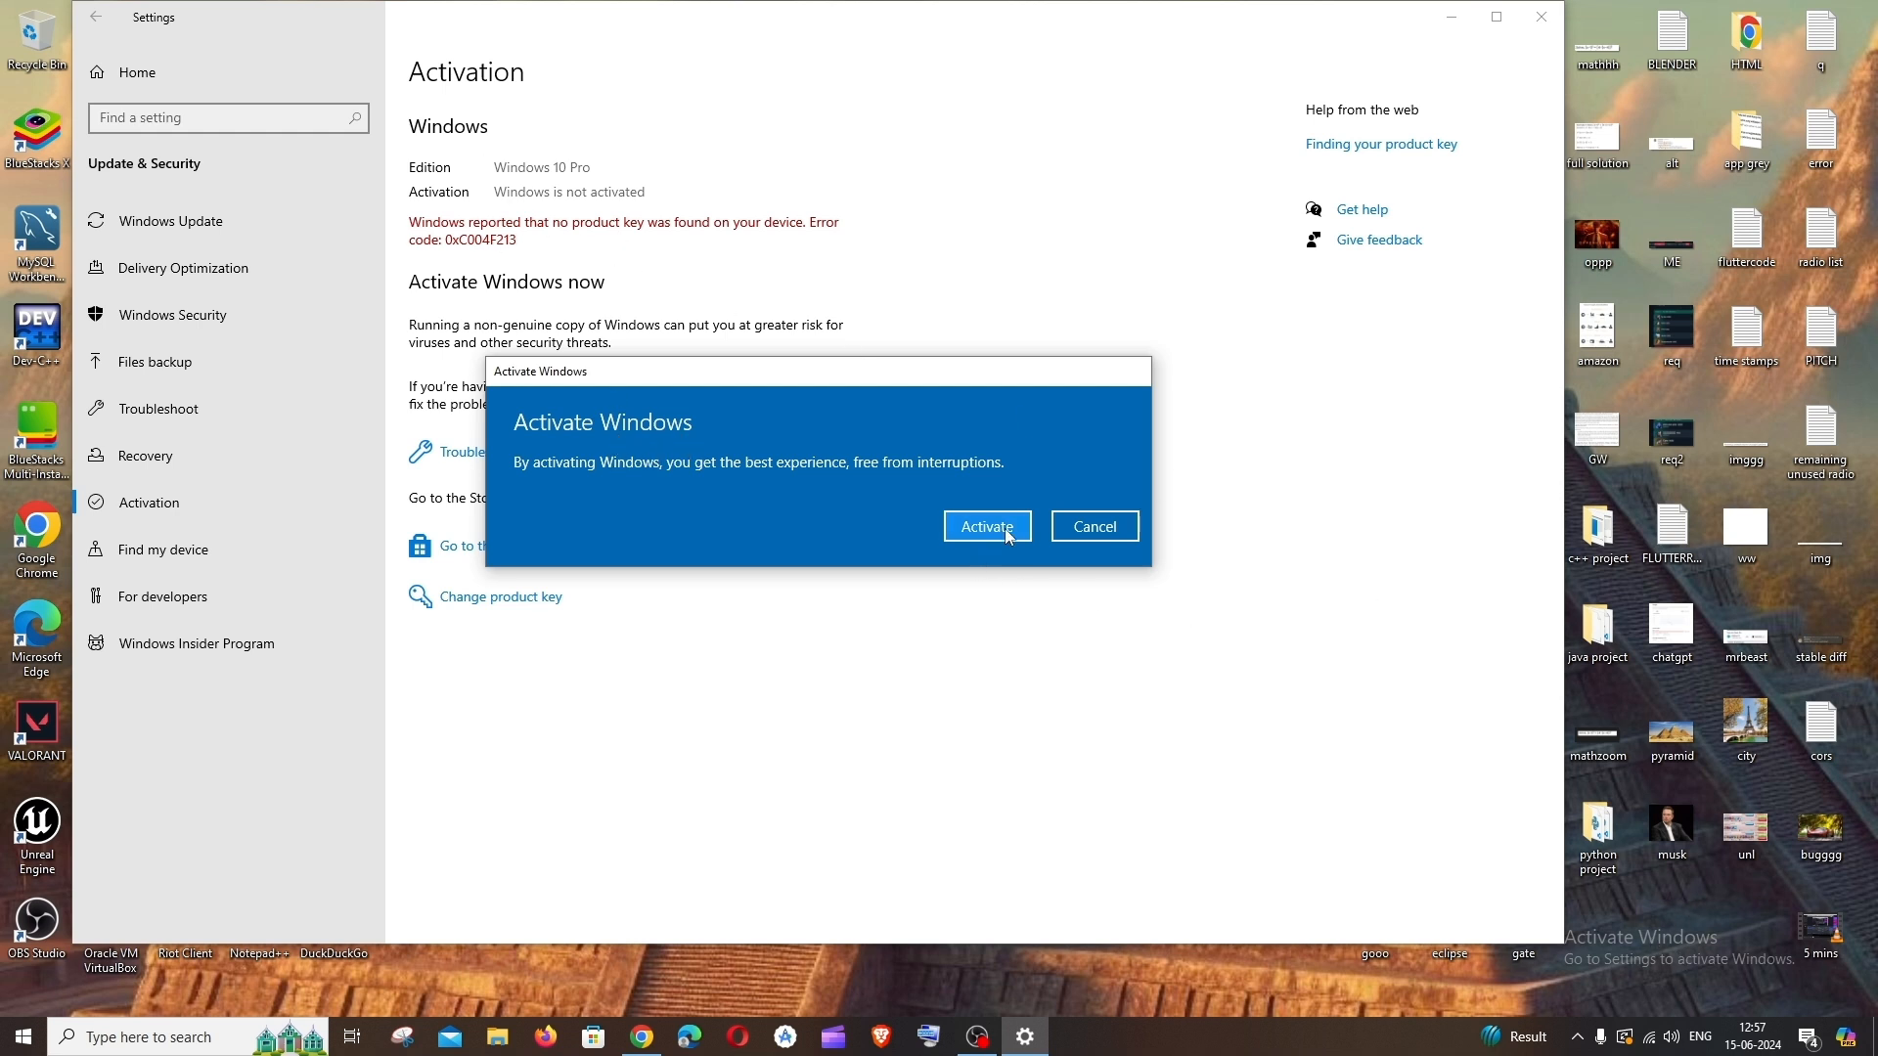
Step: Activate Windows with the new key and close the activation success dialog
click(986, 526)
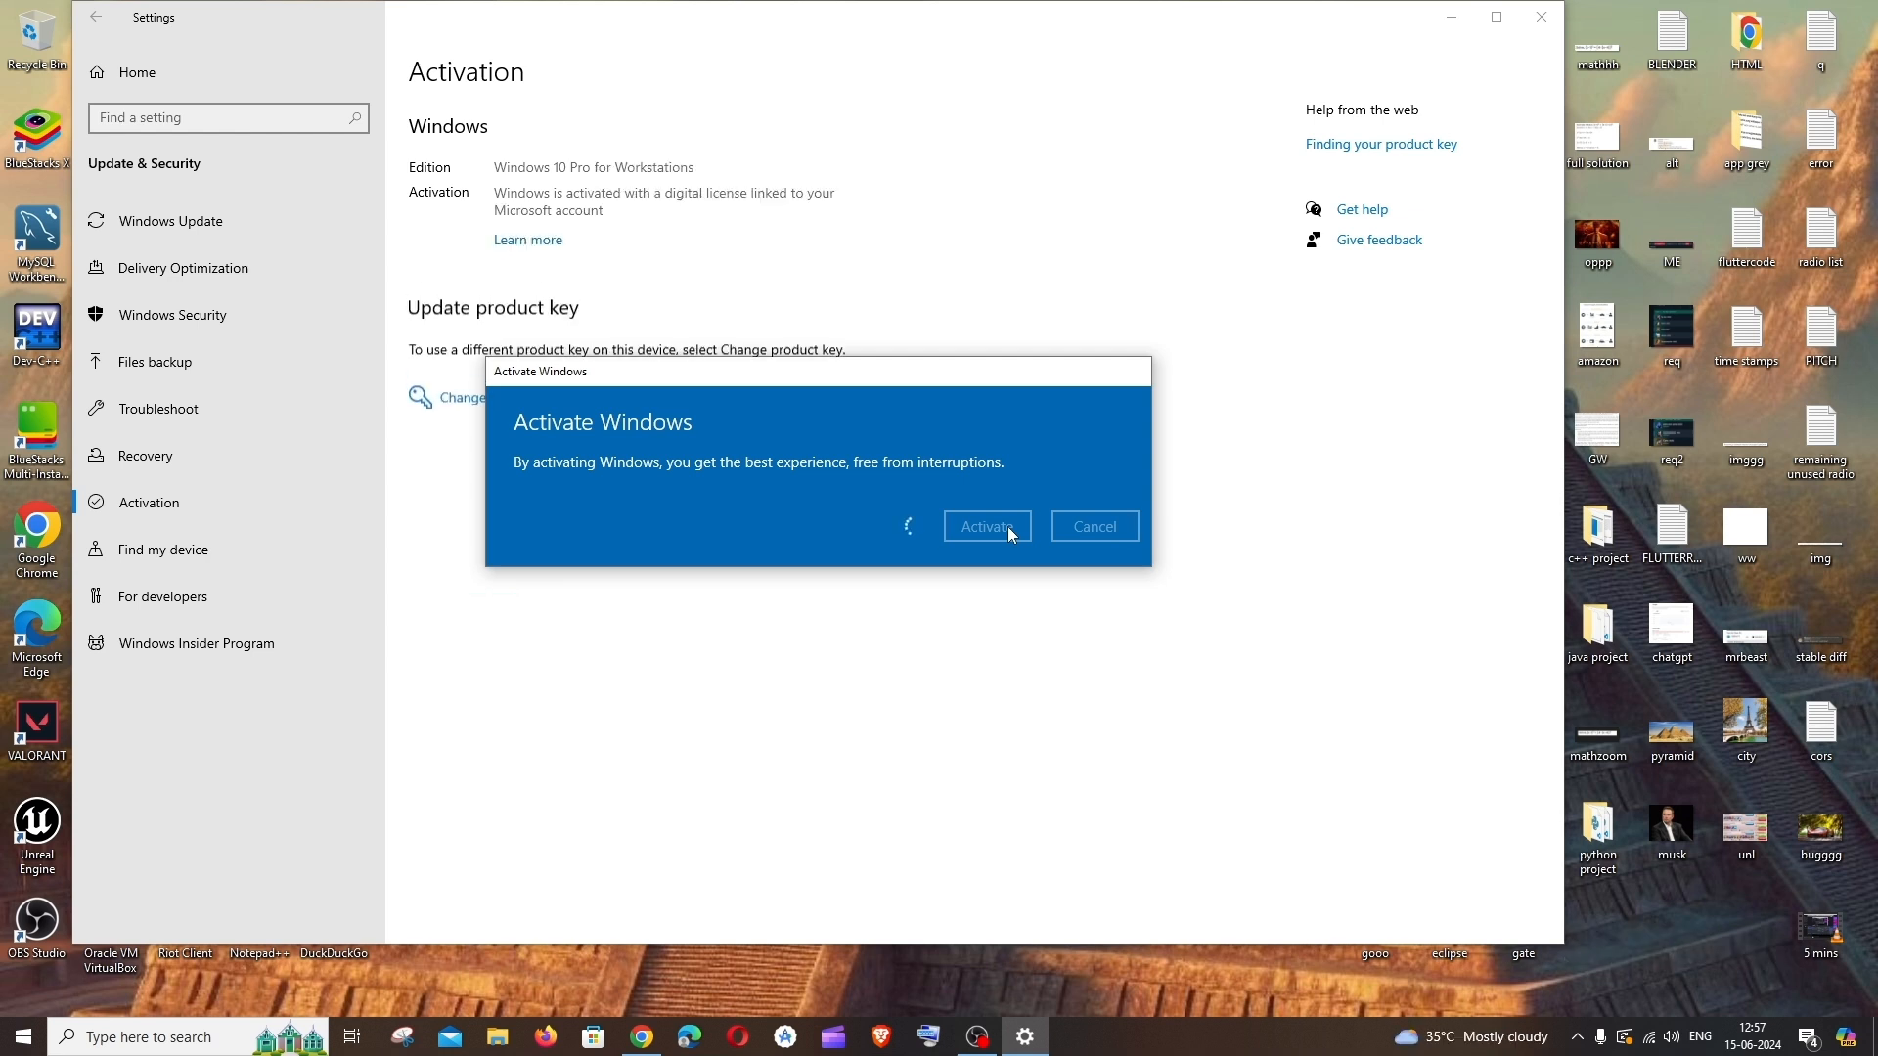
click(984, 526)
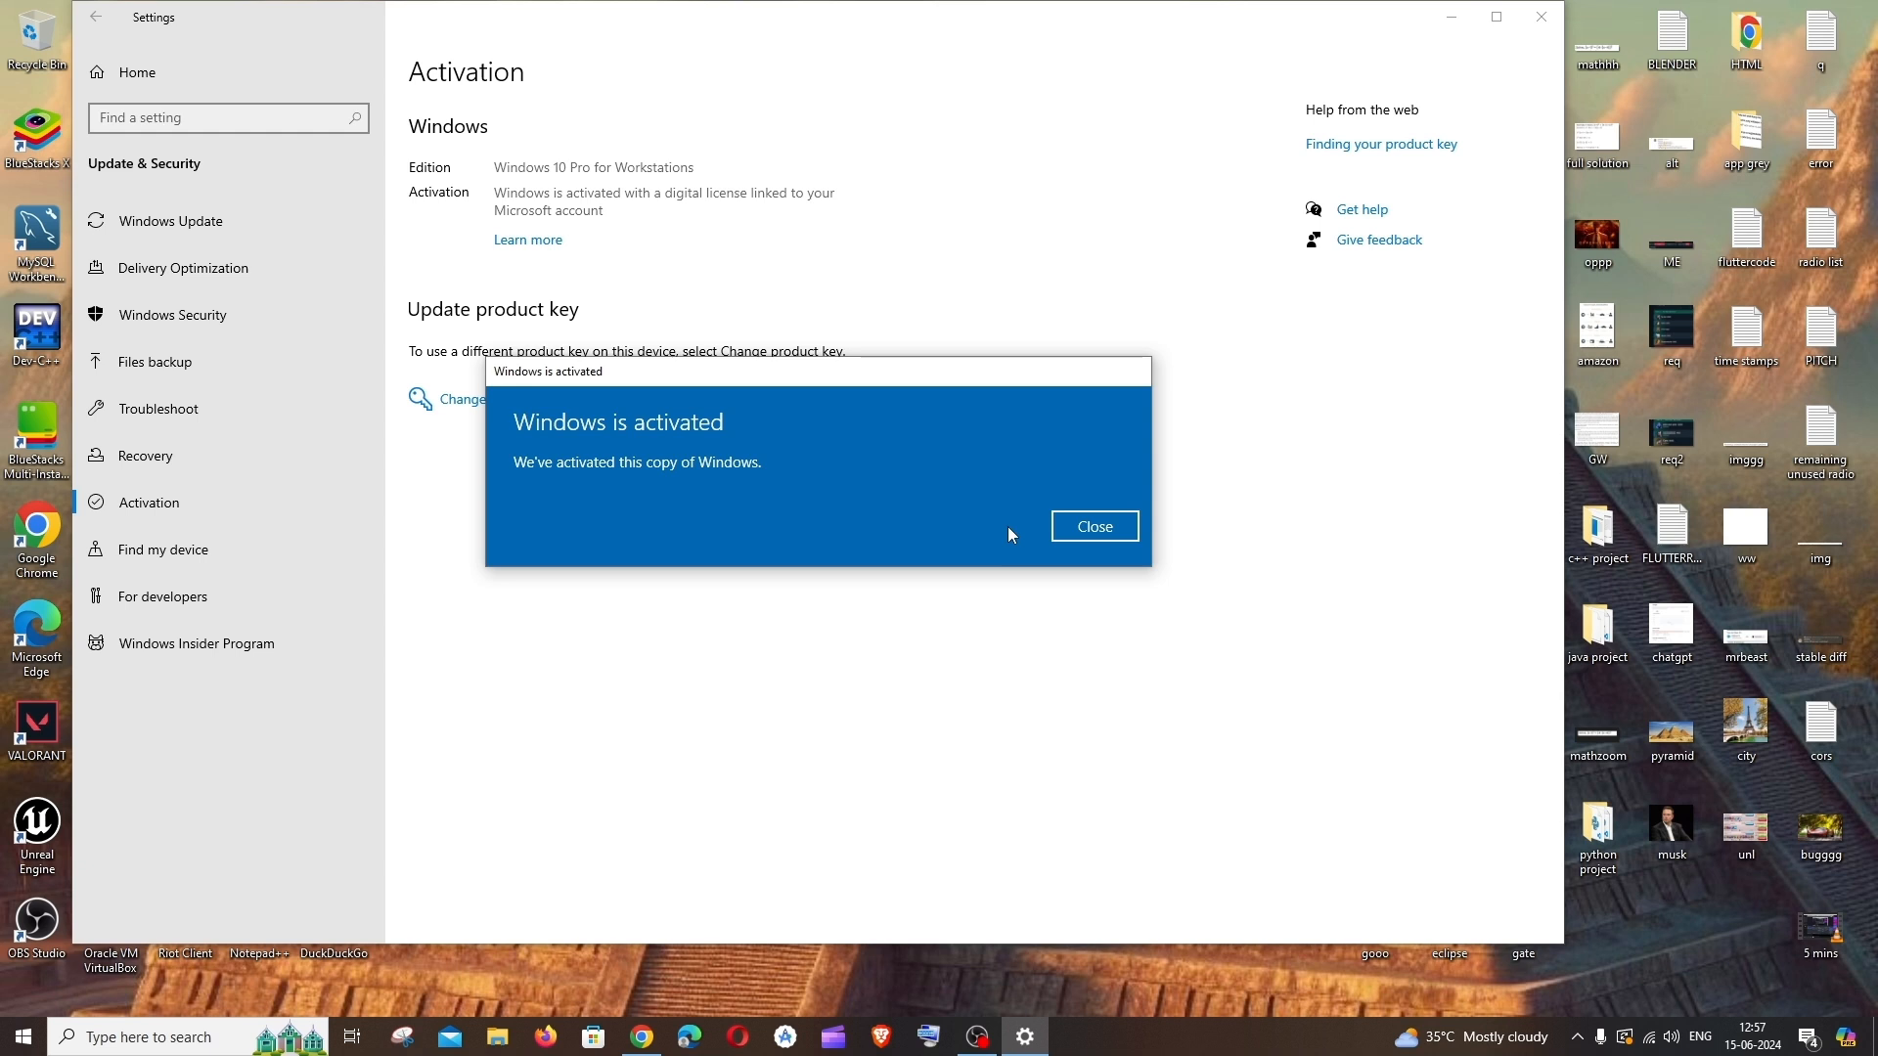
mouse_move(627, 186)
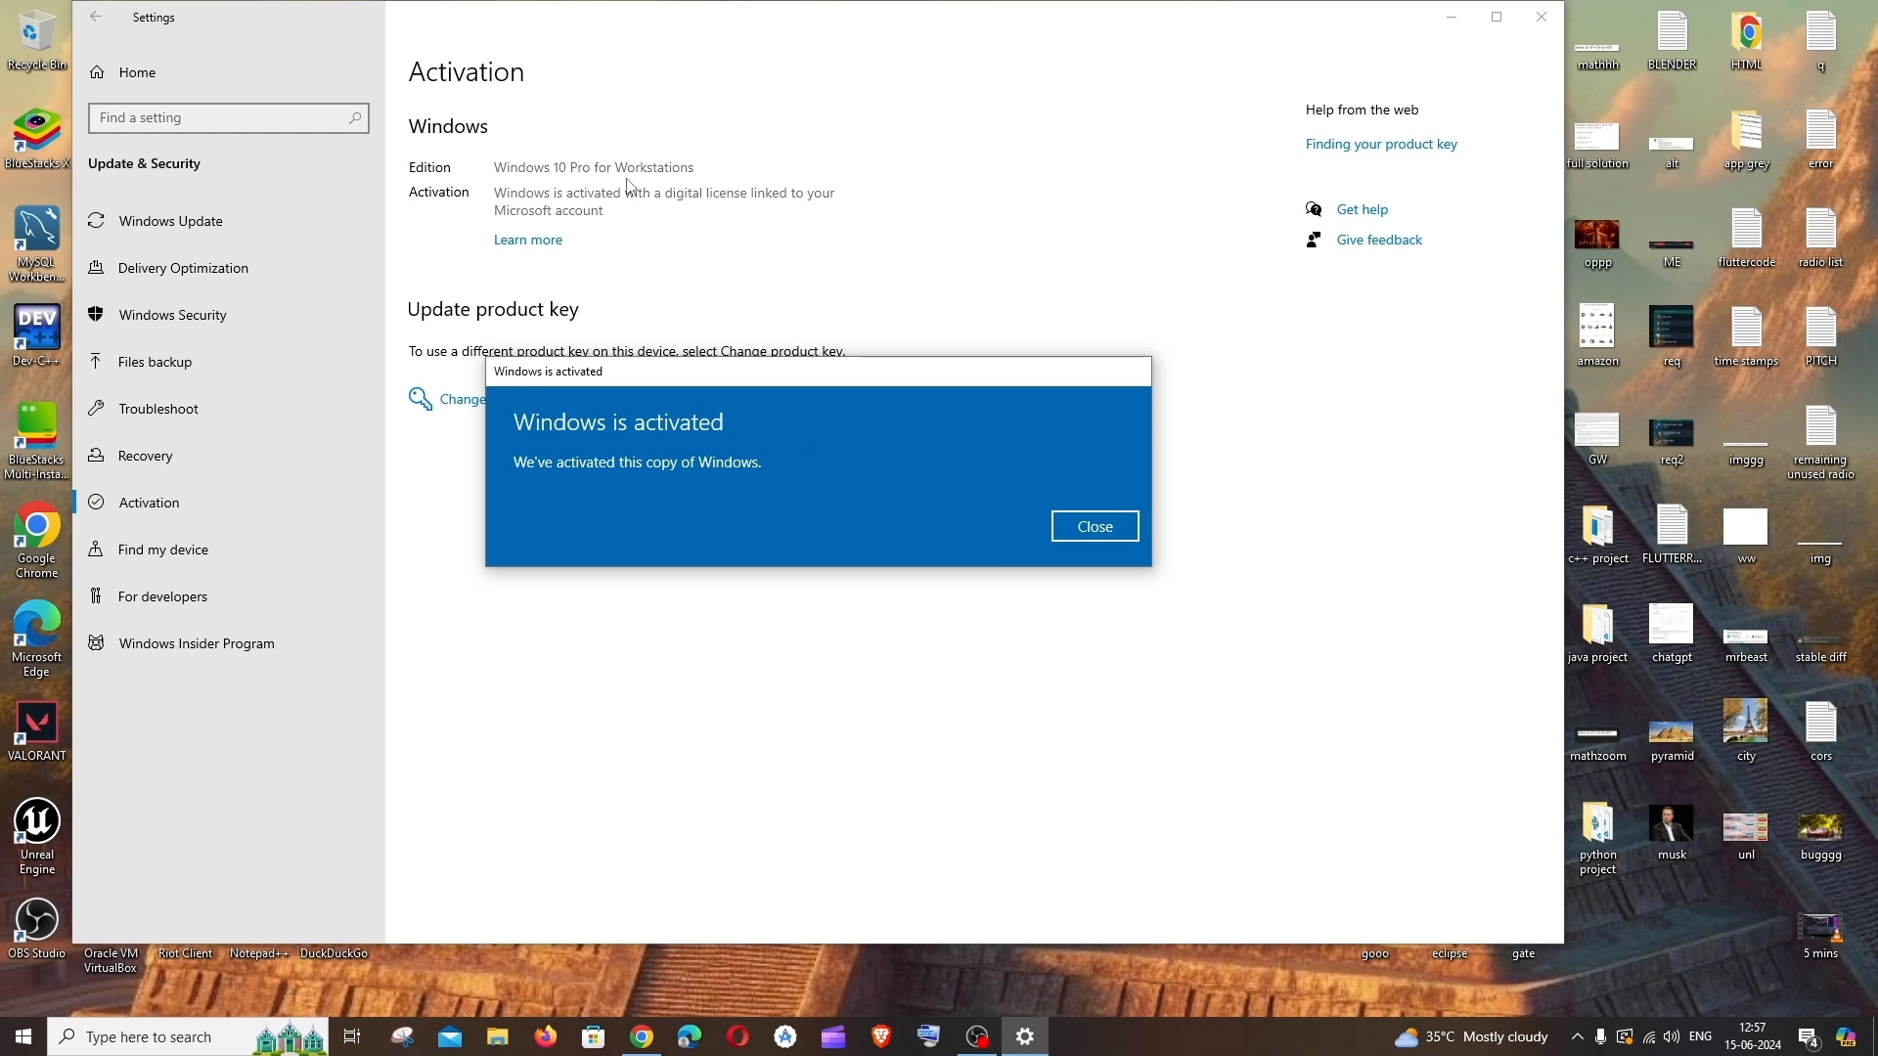
mouse_move(585, 209)
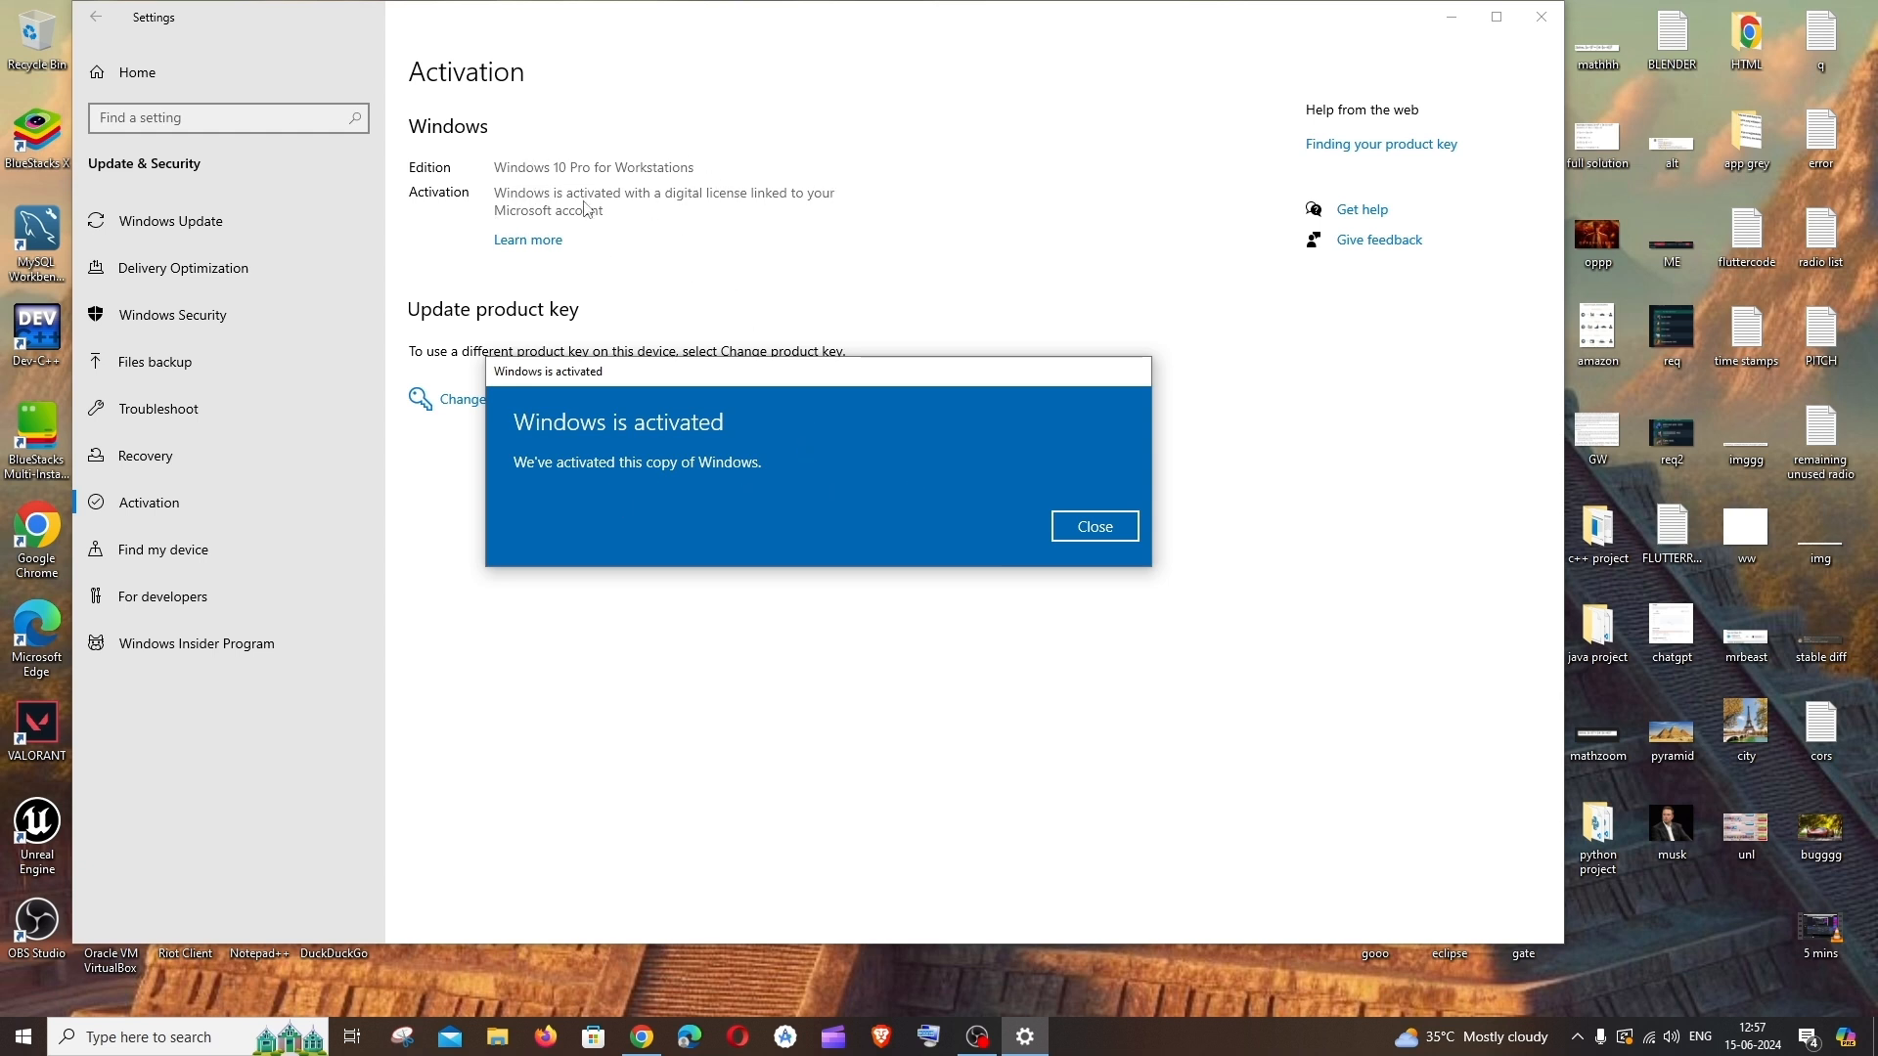
mouse_move(1093, 526)
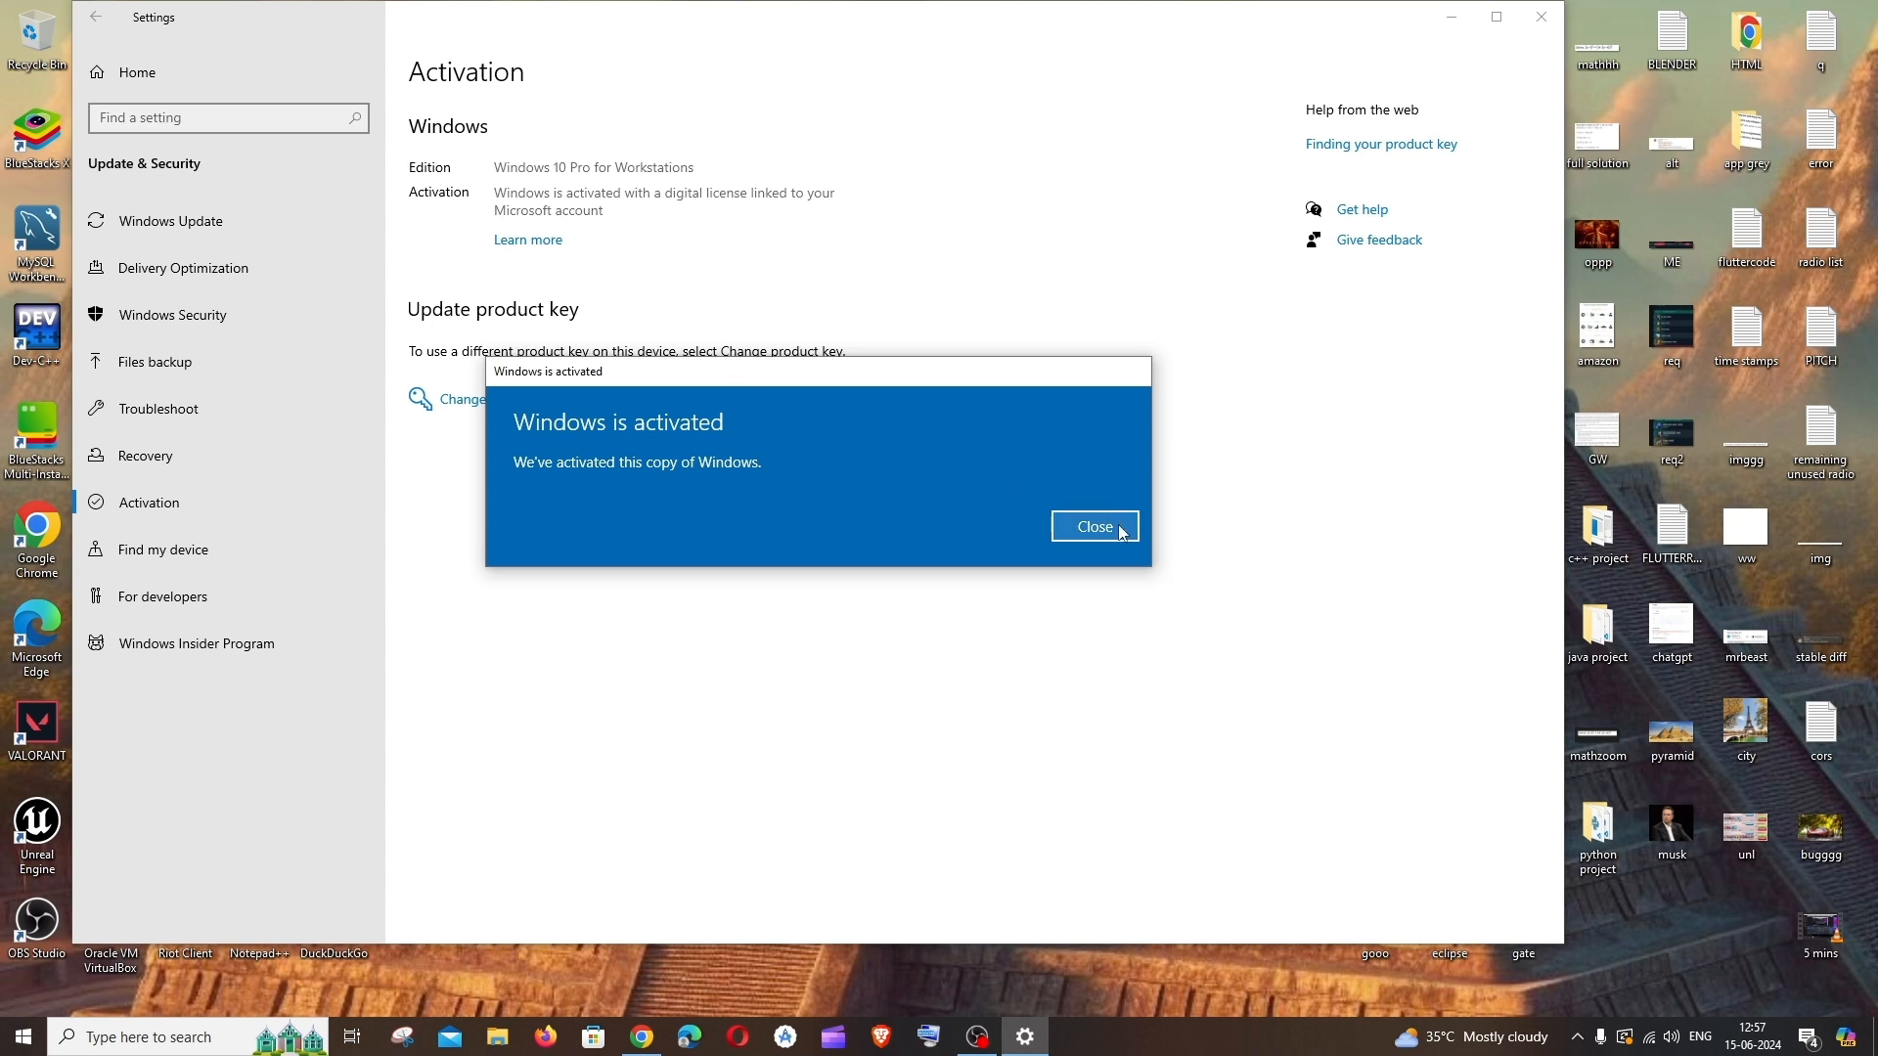
click(1091, 526)
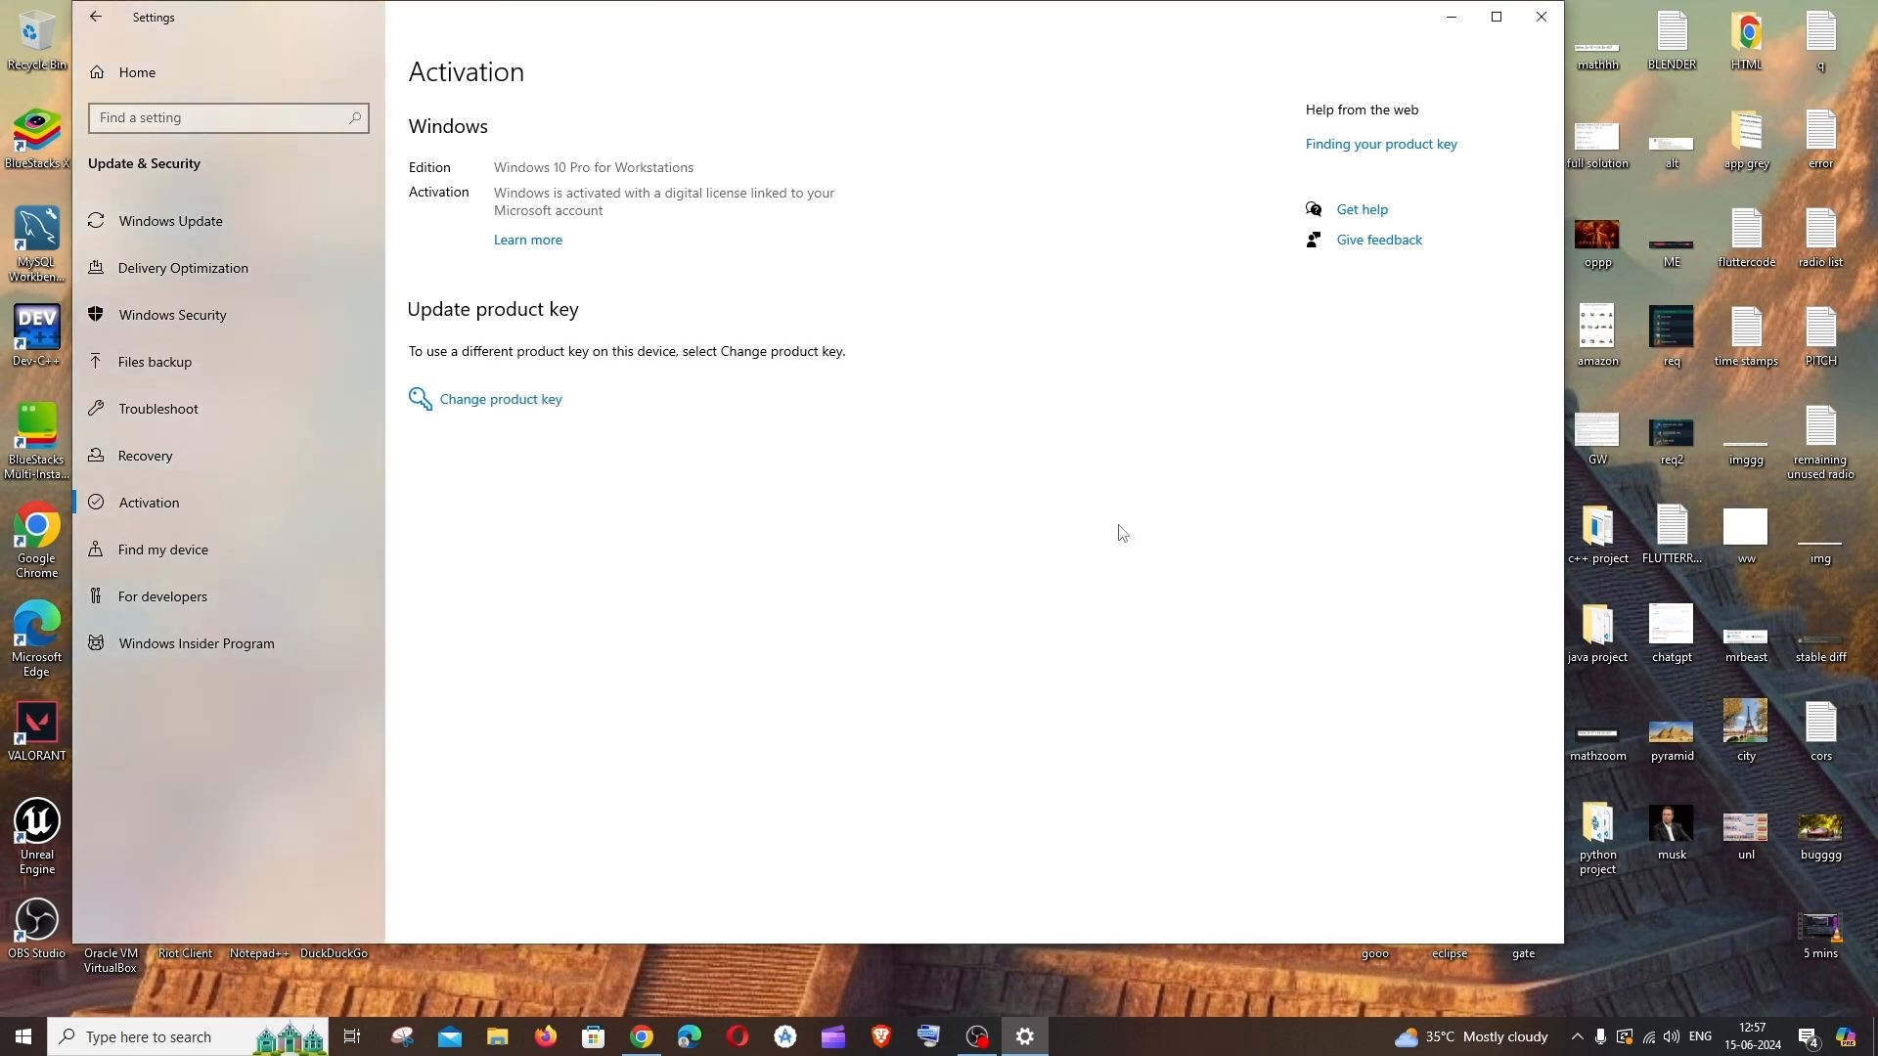
mouse_move(1666, 988)
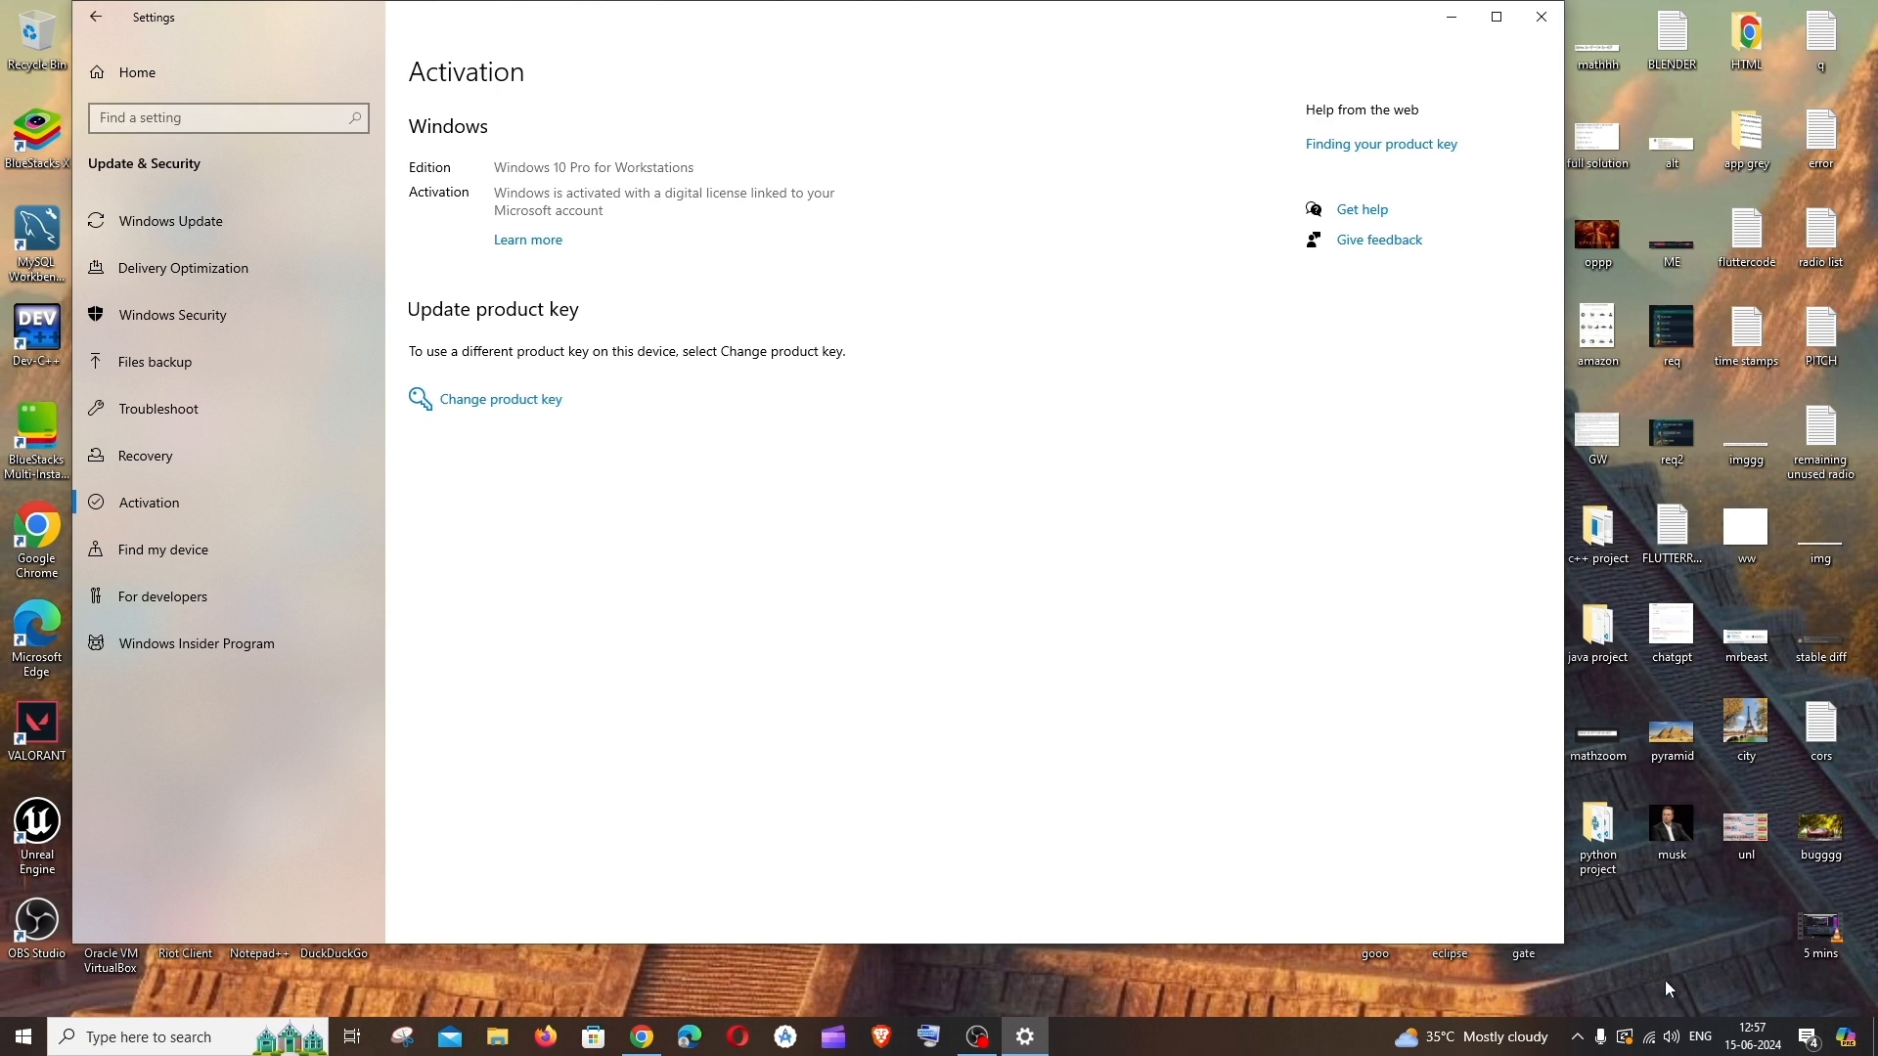
mouse_move(508, 414)
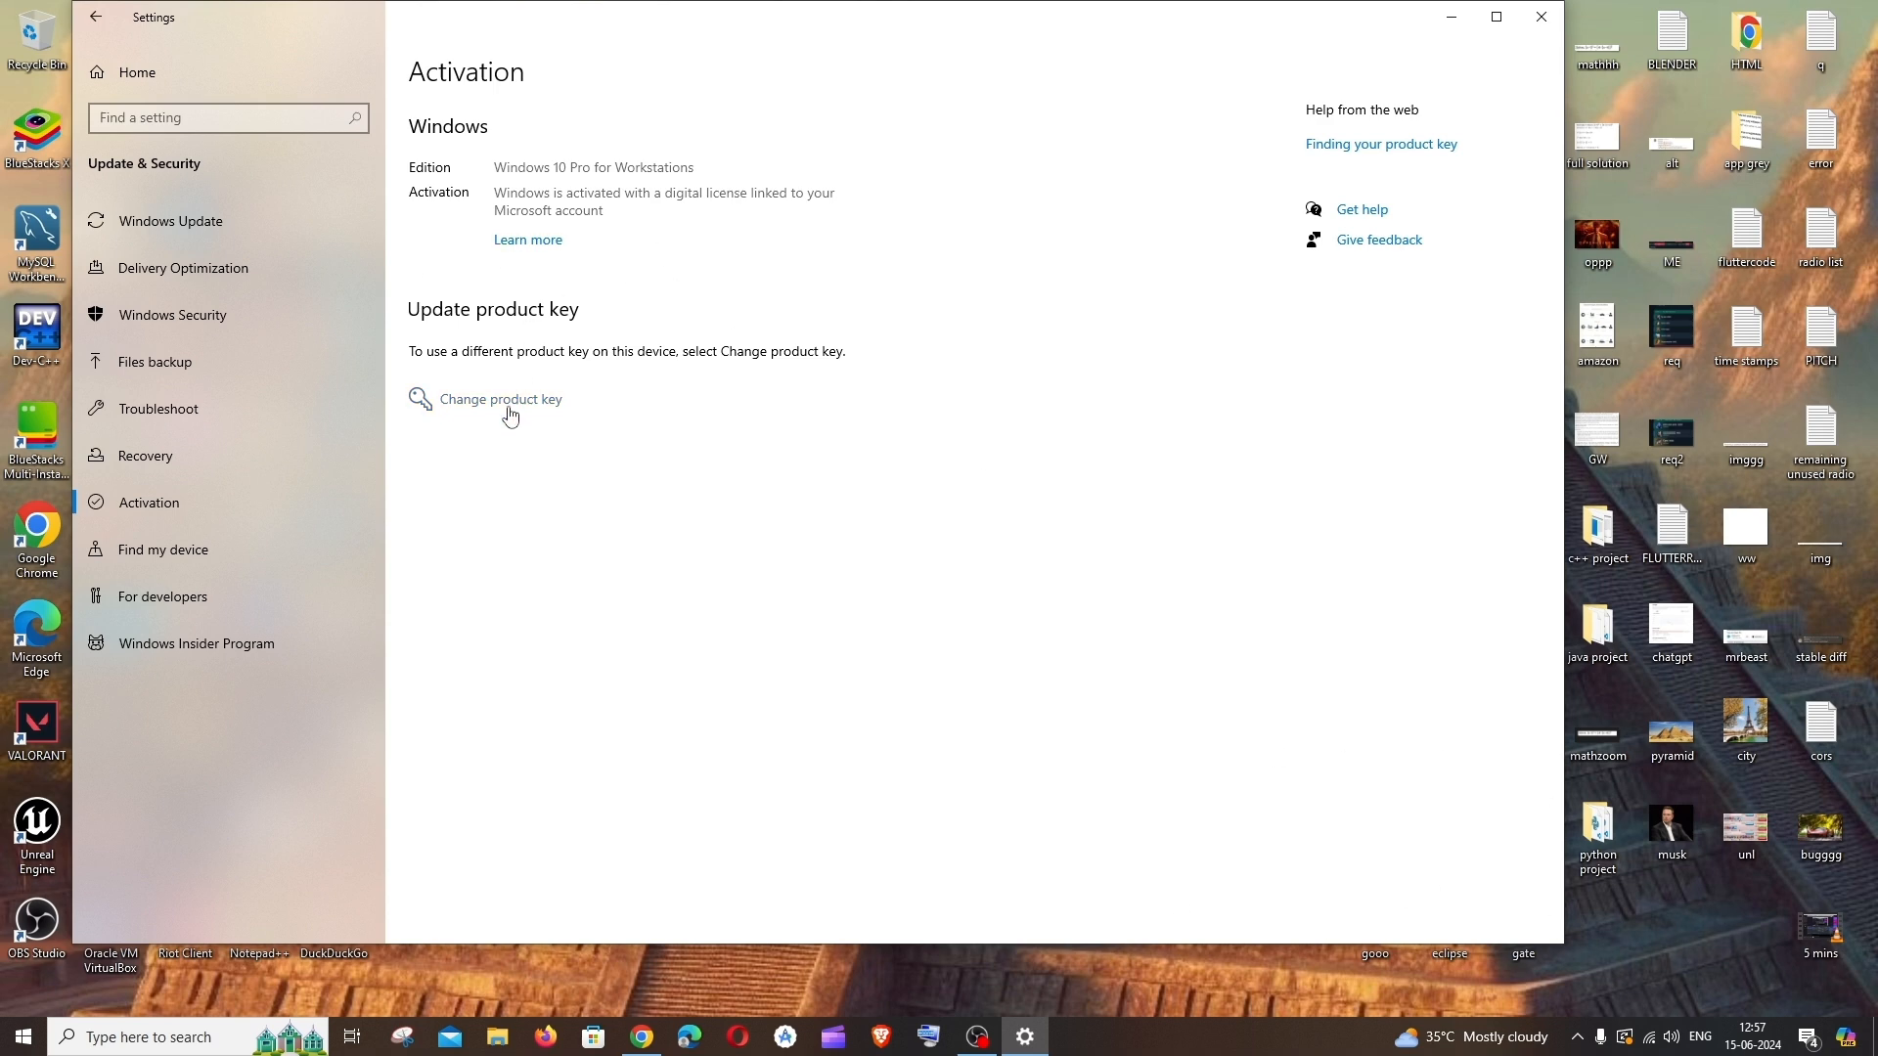